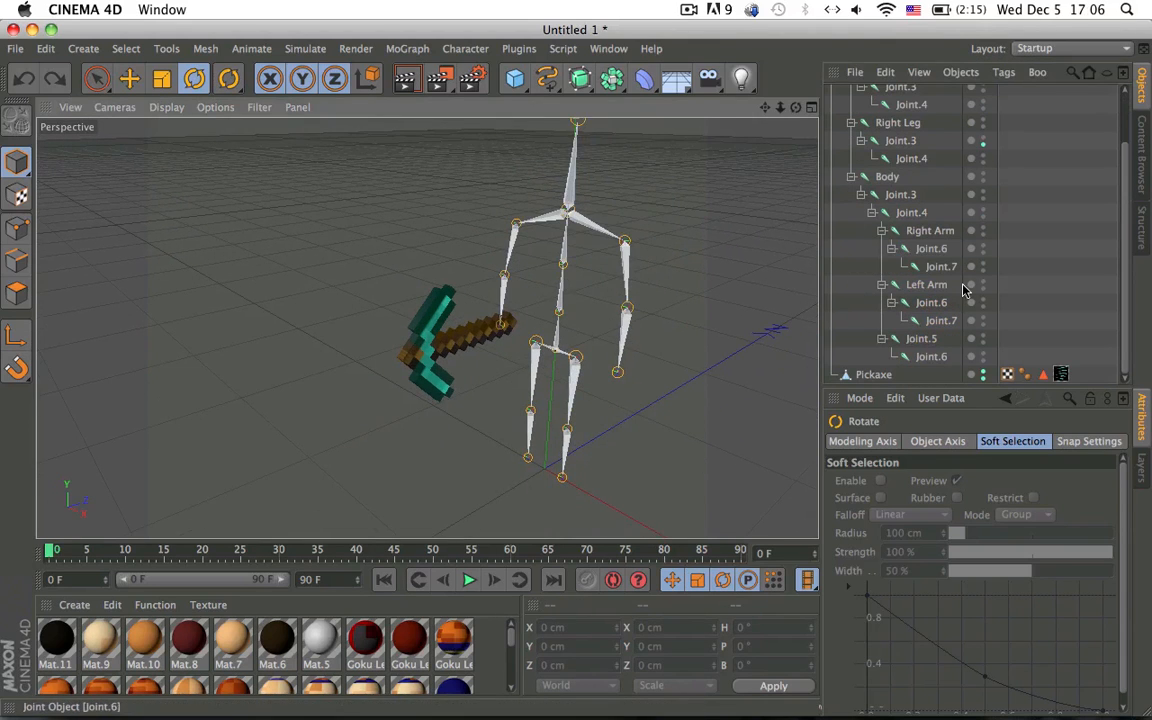
Collapse the Control rig hierarchy in the Object Manager before adding the cubes
{"action": "scroll", "scroll_direction": "up", "scroll_amount": 3}
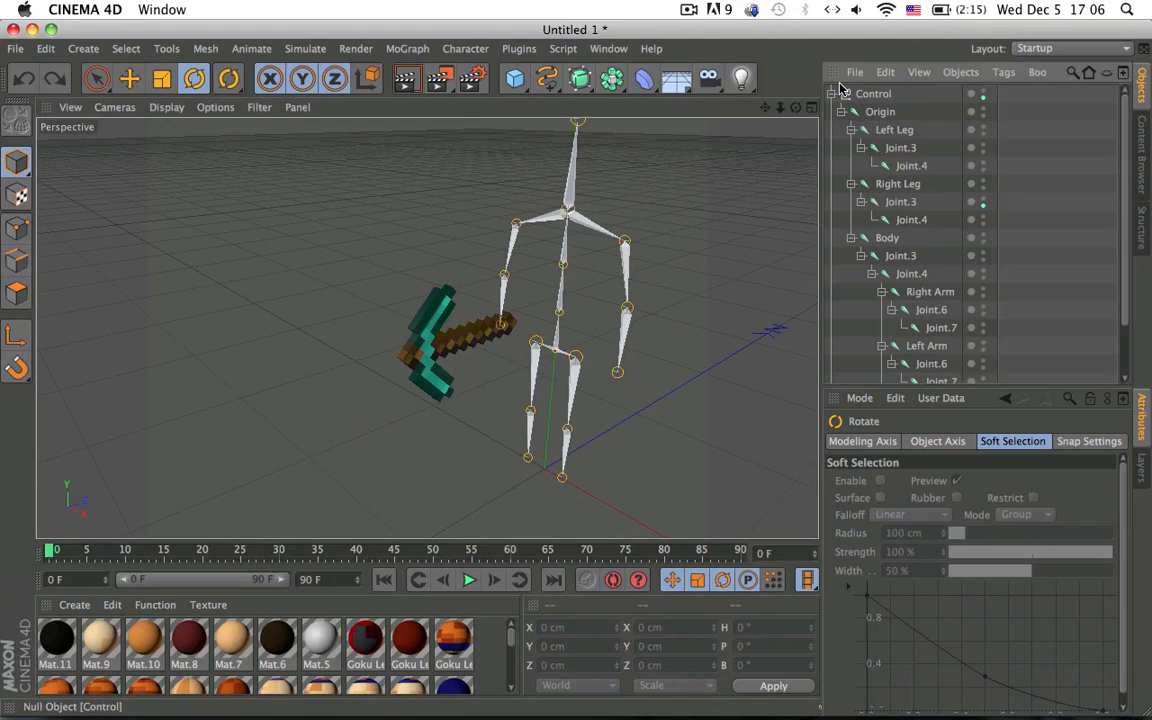
{"action": "left_click", "coordinate": [832, 94]}
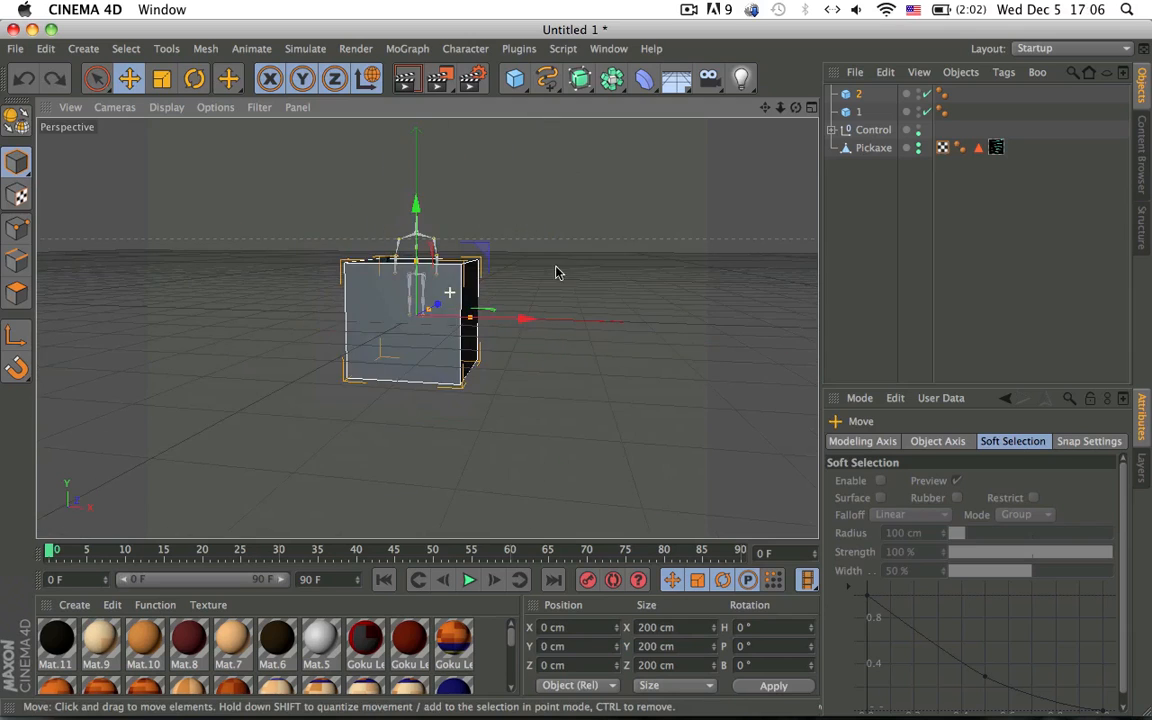
Move each cube along its axis handle so both stand apart, right of the stick figure
{"action": "left_click_drag", "start_coordinate": [450, 316], "coordinate": [640, 304]}
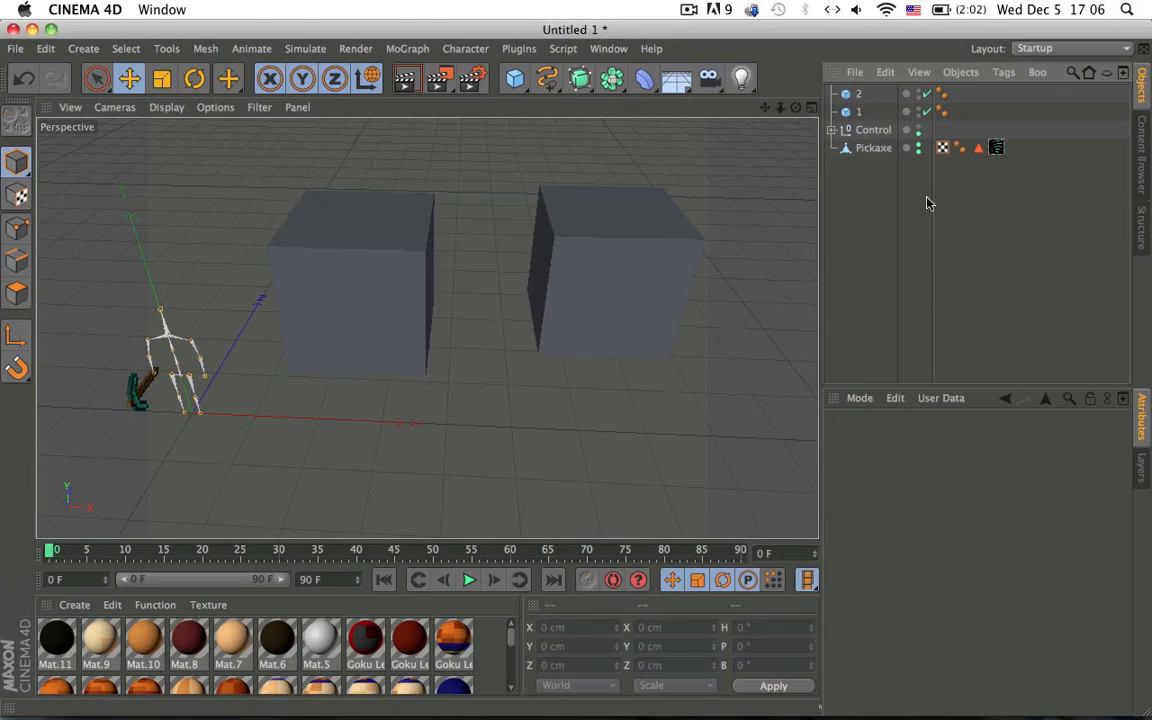
{"action": "left_click", "coordinate": [858, 112]}
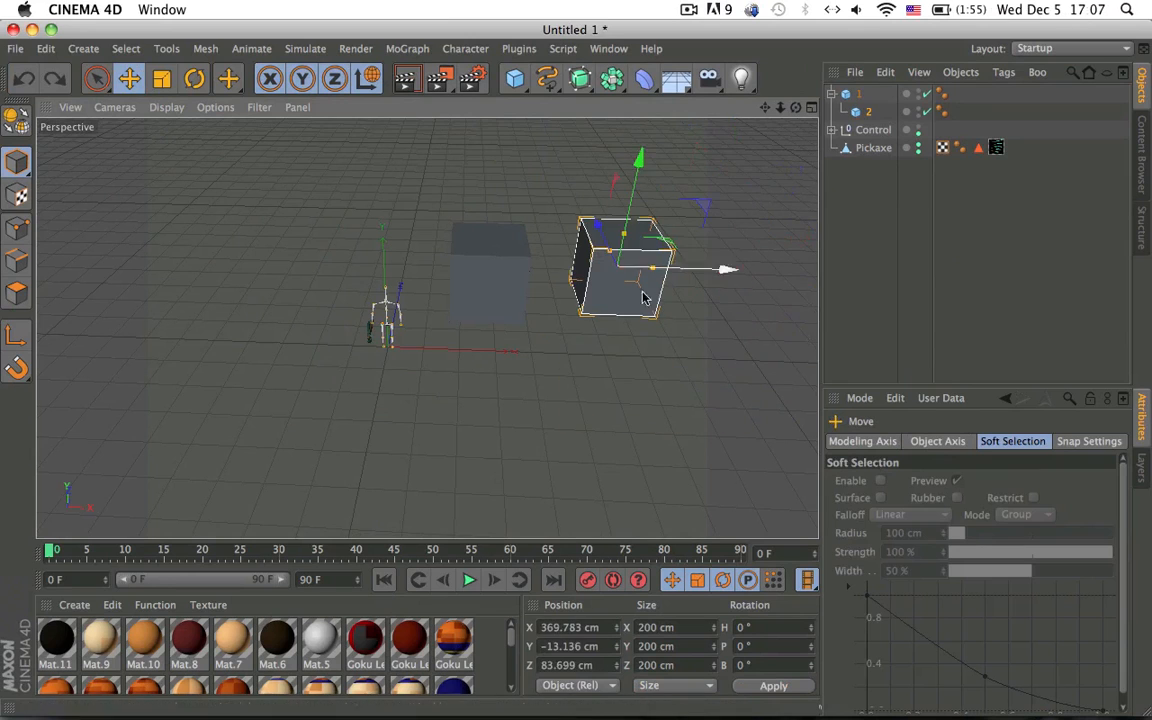
{"action": "left_click_drag", "start_coordinate": [644, 270], "coordinate": [490, 270]}
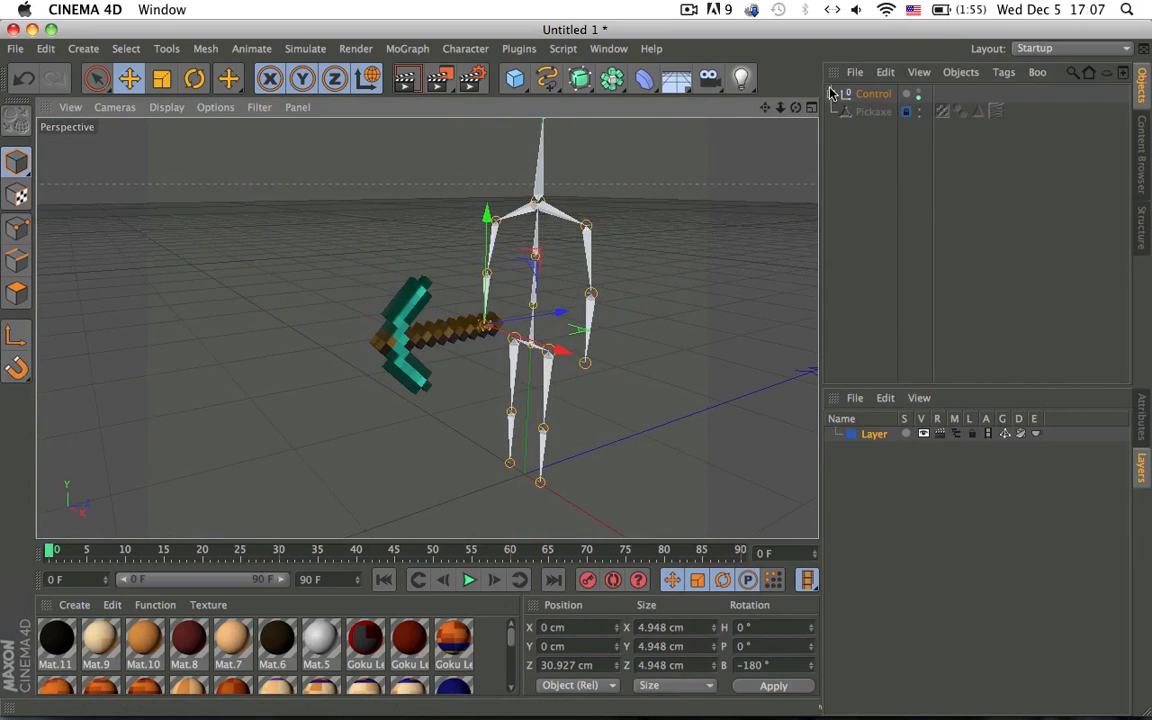
Expand the Control rig and parent the Pickaxe under Right Arm > Joint.7
{"action": "left_click", "coordinate": [844, 112]}
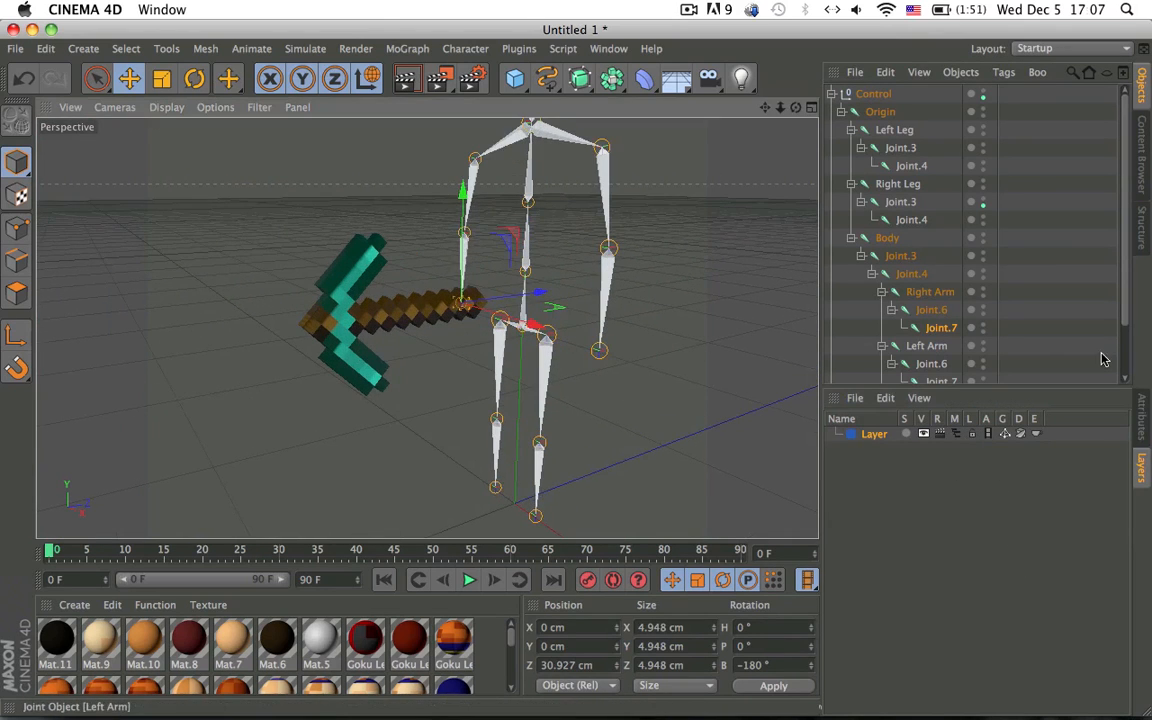
{"action": "mouse_move", "coordinate": [924, 184]}
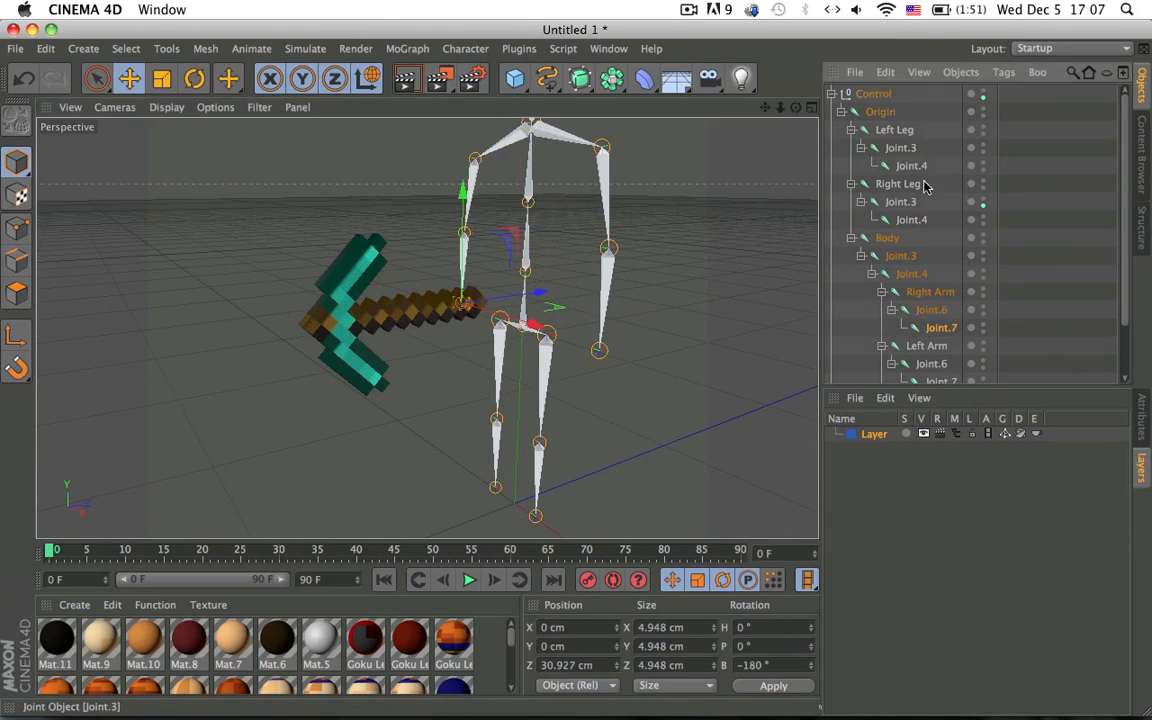
{"action": "scroll", "scroll_direction": "down", "scroll_amount": 3}
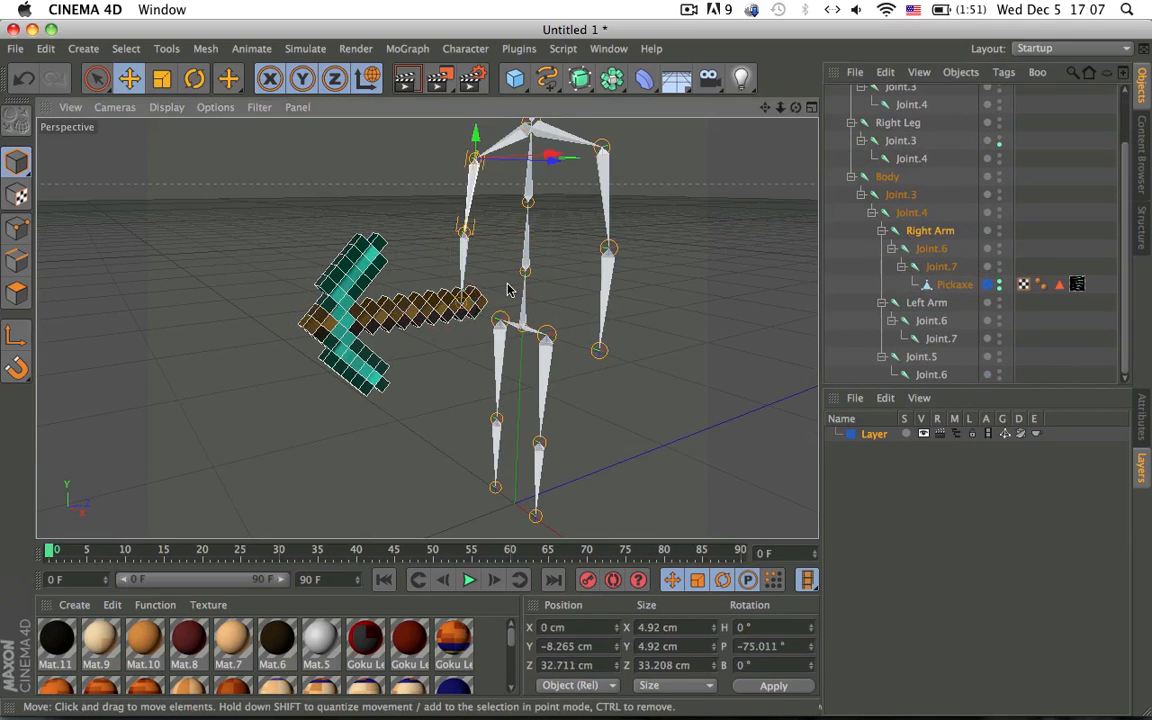
{"action": "left_click", "coordinate": [194, 78]}
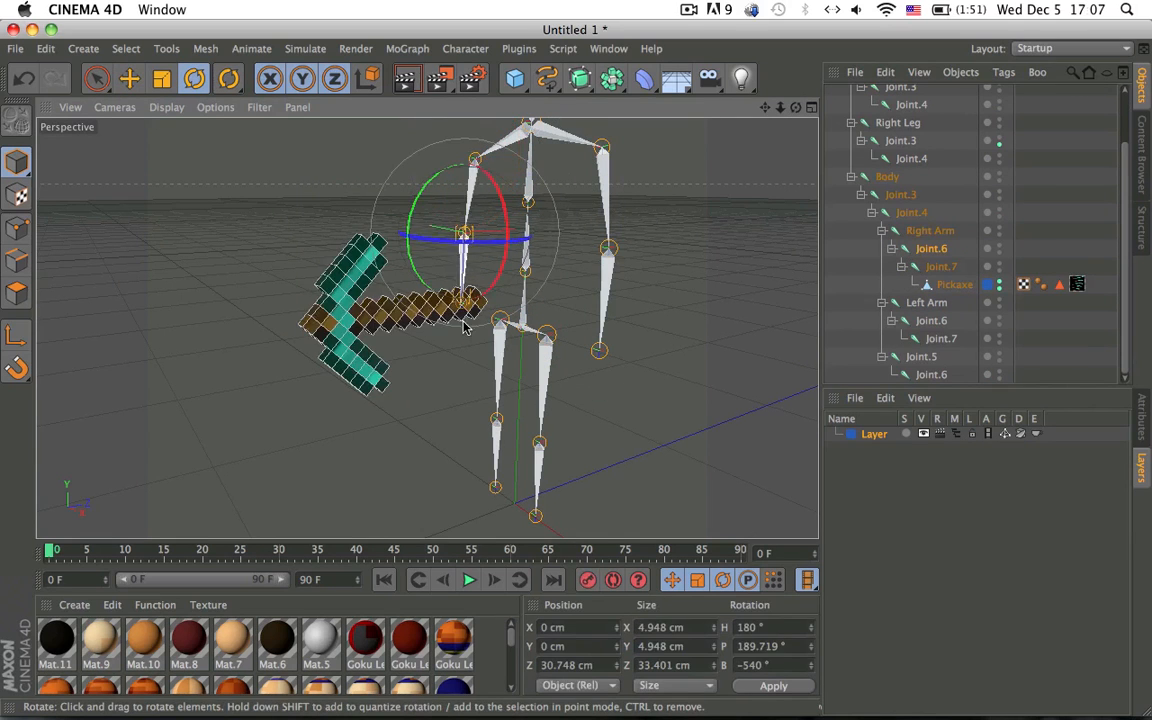
{"action": "mouse_move", "coordinate": [990, 300]}
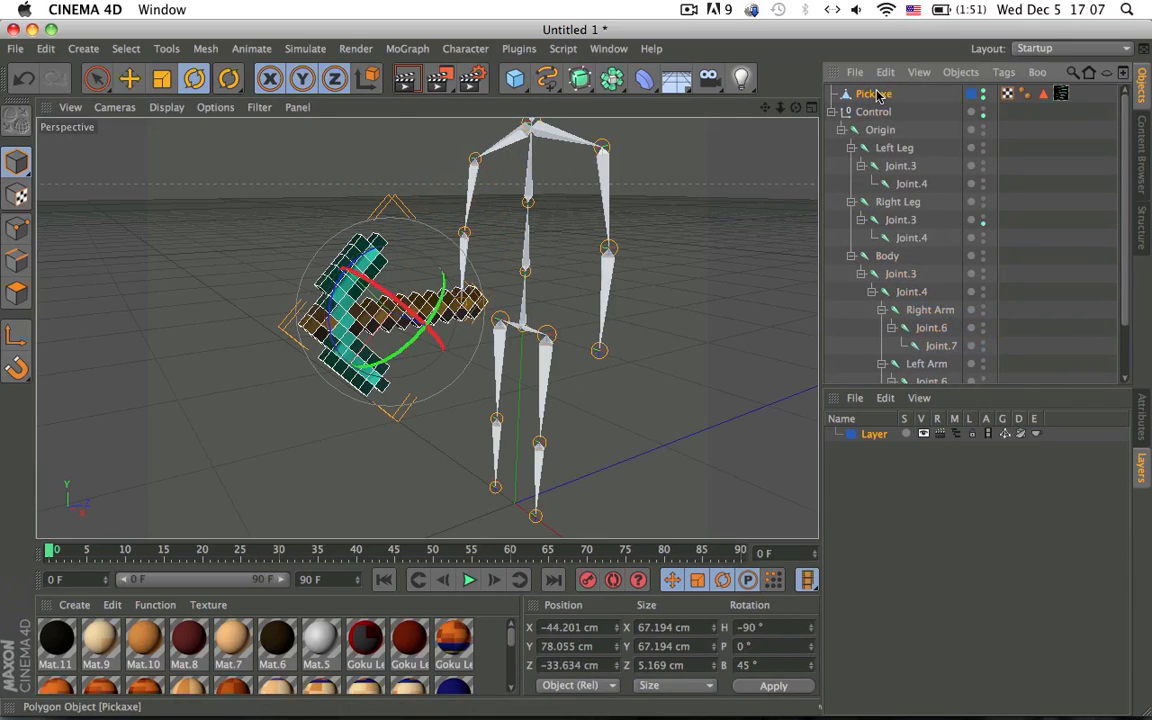
Move the Pickaxe back to the top level and add a Character Constraint tag to it
{"action": "left_click", "coordinate": [864, 94]}
{"action": "type", "text": "ojsnidj"}
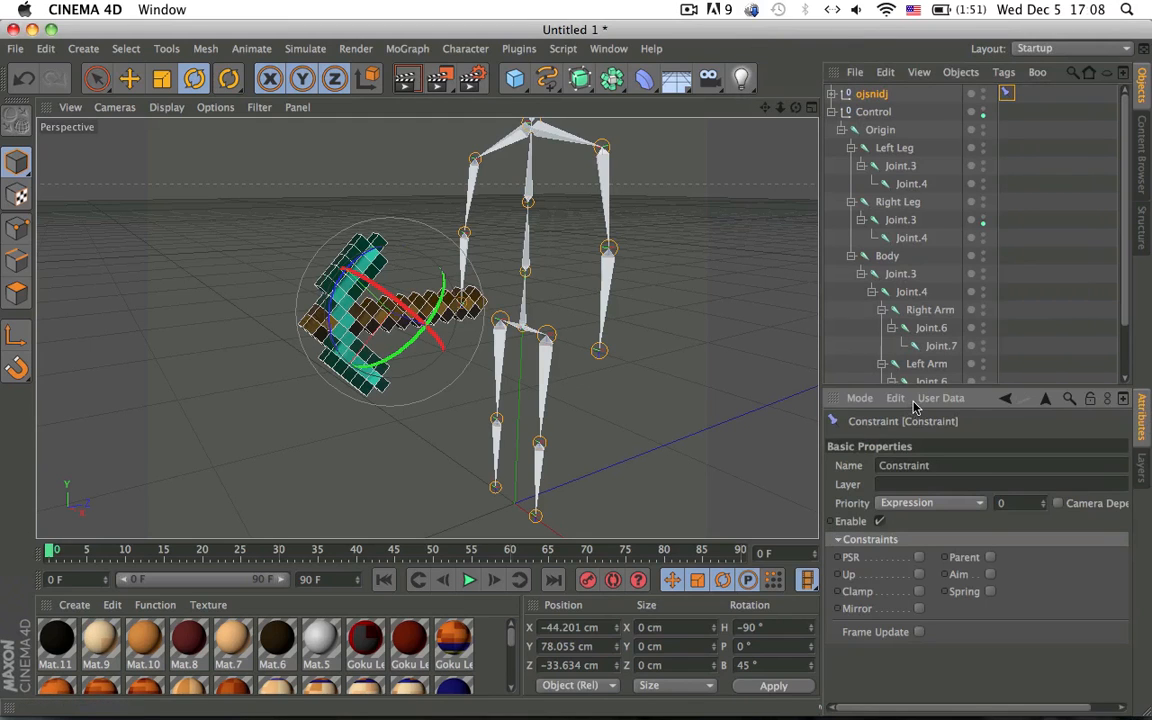
{"action": "mouse_move", "coordinate": [836, 128]}
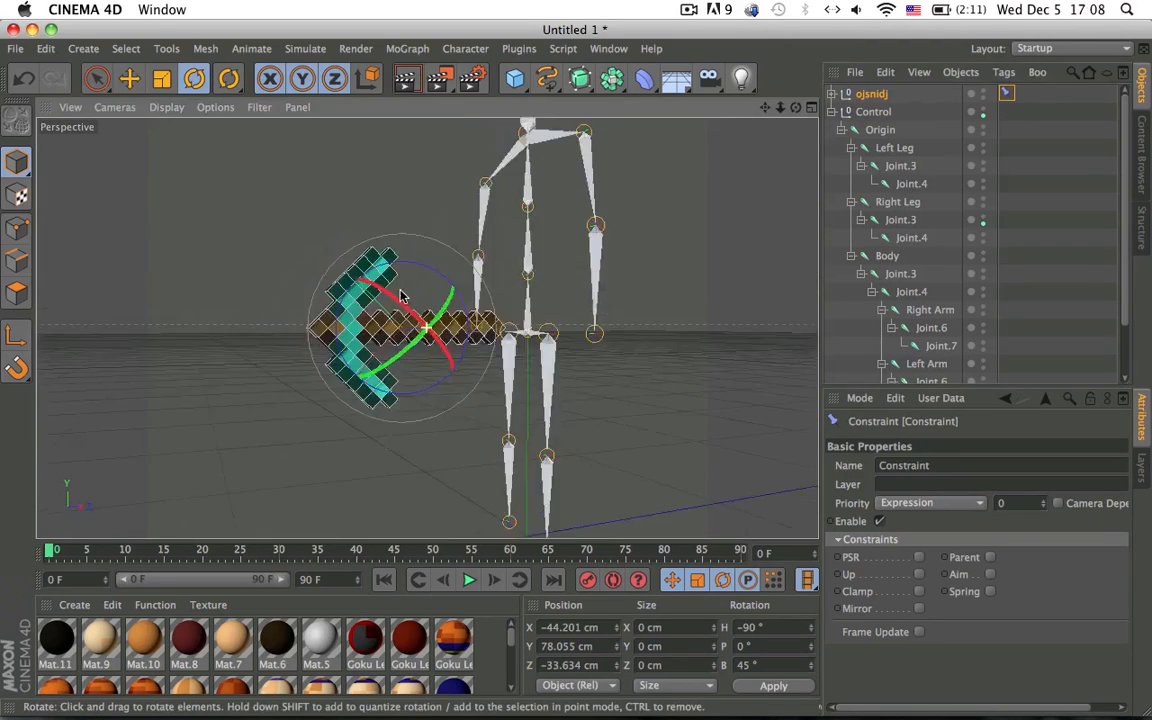
{"action": "left_click_drag", "start_coordinate": [400, 300], "coordinate": [560, 196]}
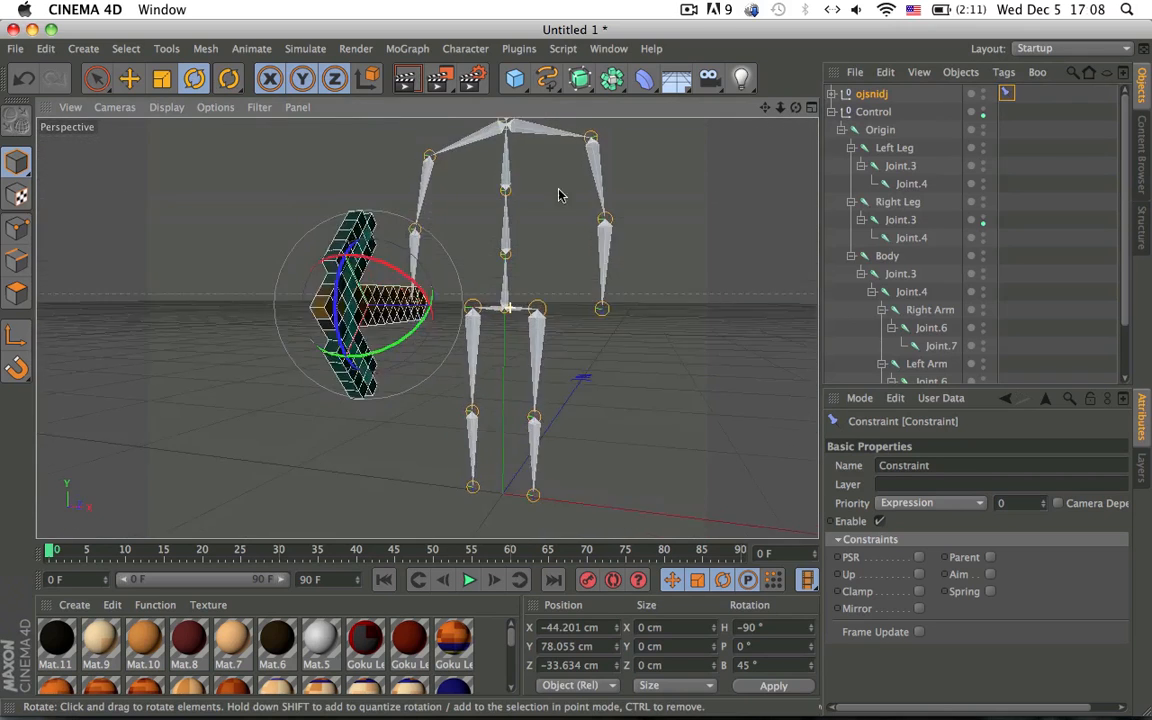
{"action": "left_click", "coordinate": [928, 308]}
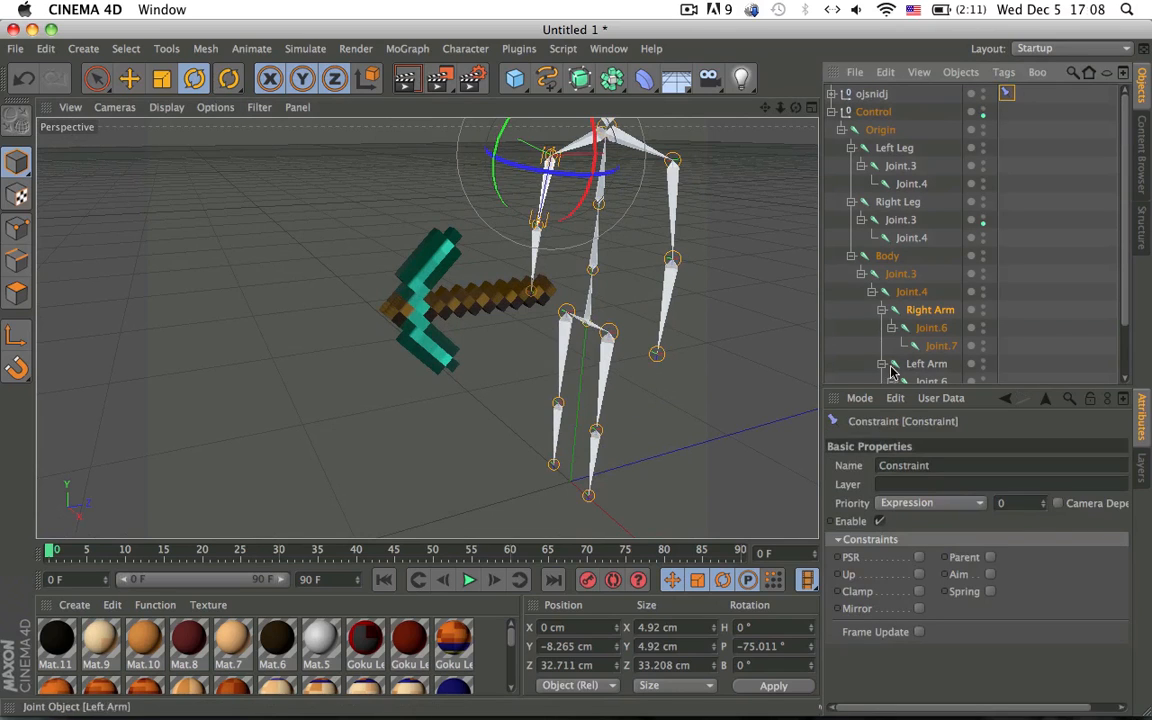
Set the Constraint tag's priority to Generators and enable its PSR constraint type
{"action": "left_click", "coordinate": [930, 502]}
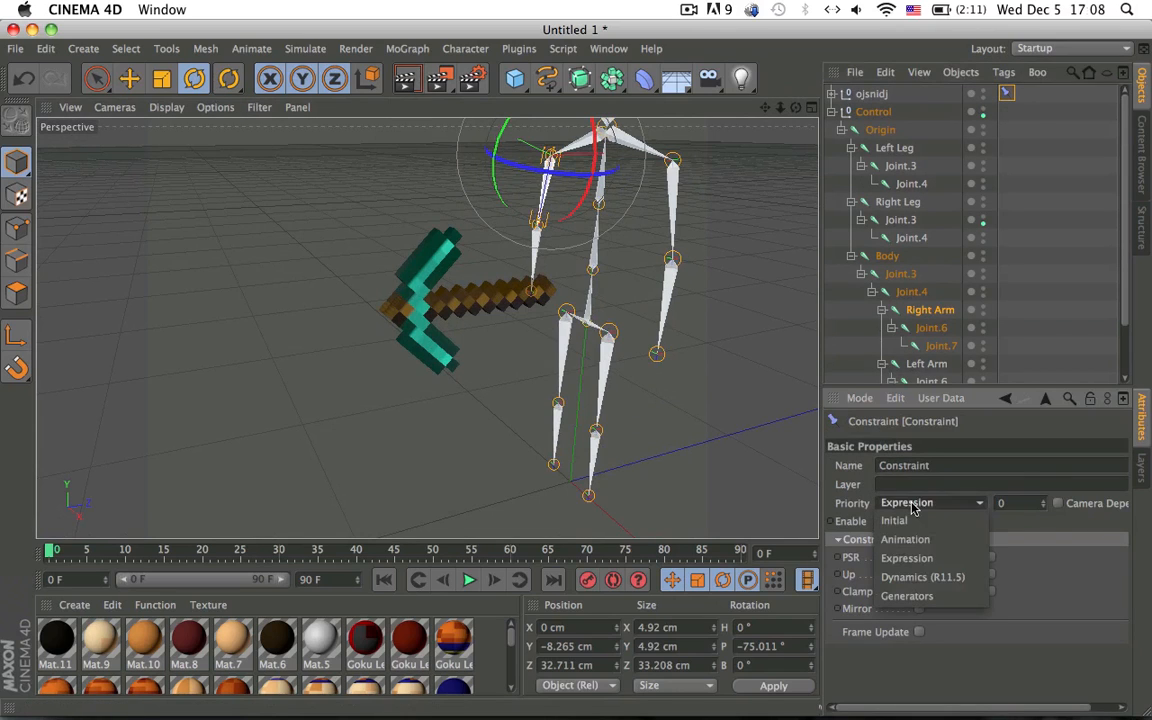
{"action": "left_click", "coordinate": [908, 596]}
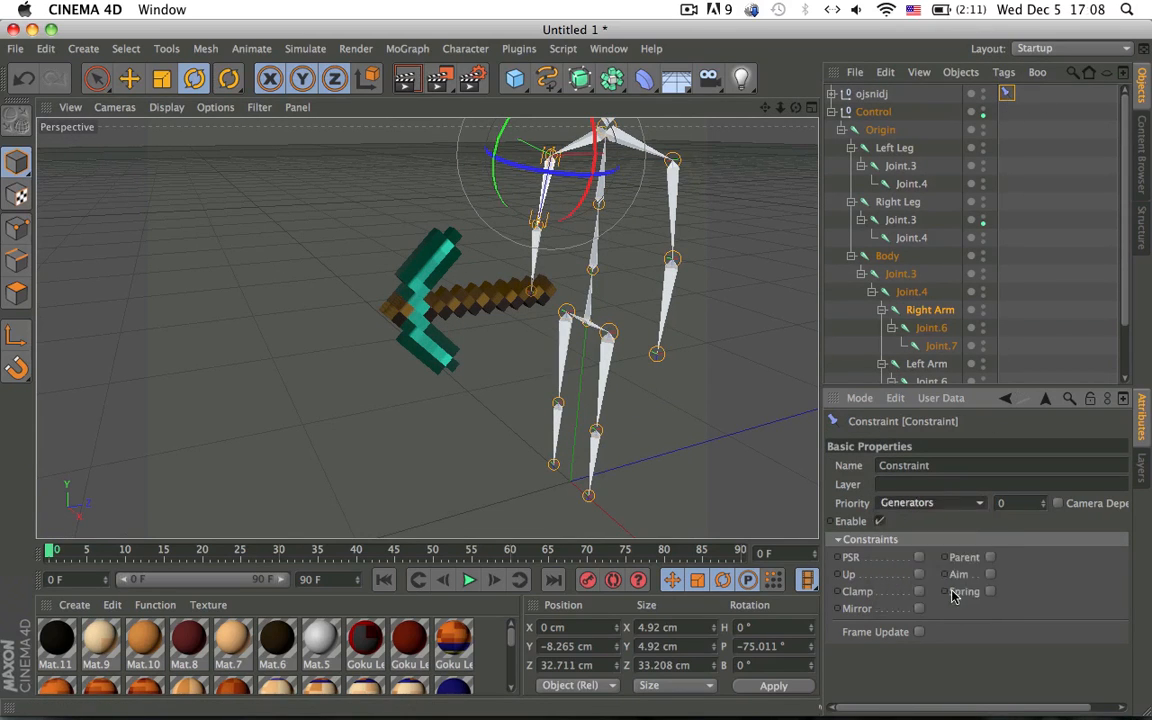
{"action": "left_click", "coordinate": [872, 442]}
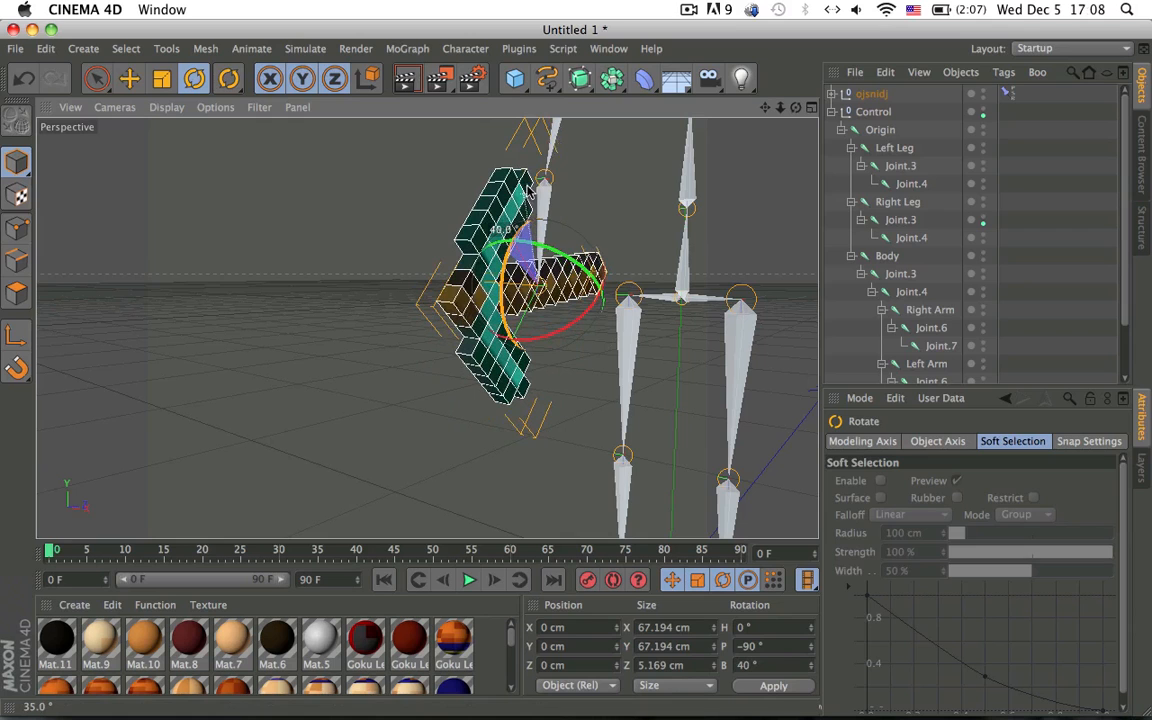
Orient the pickaxe into the right hand and rotate Joint.6 and Right Arm to test it follows
{"action": "left_click", "coordinate": [128, 80]}
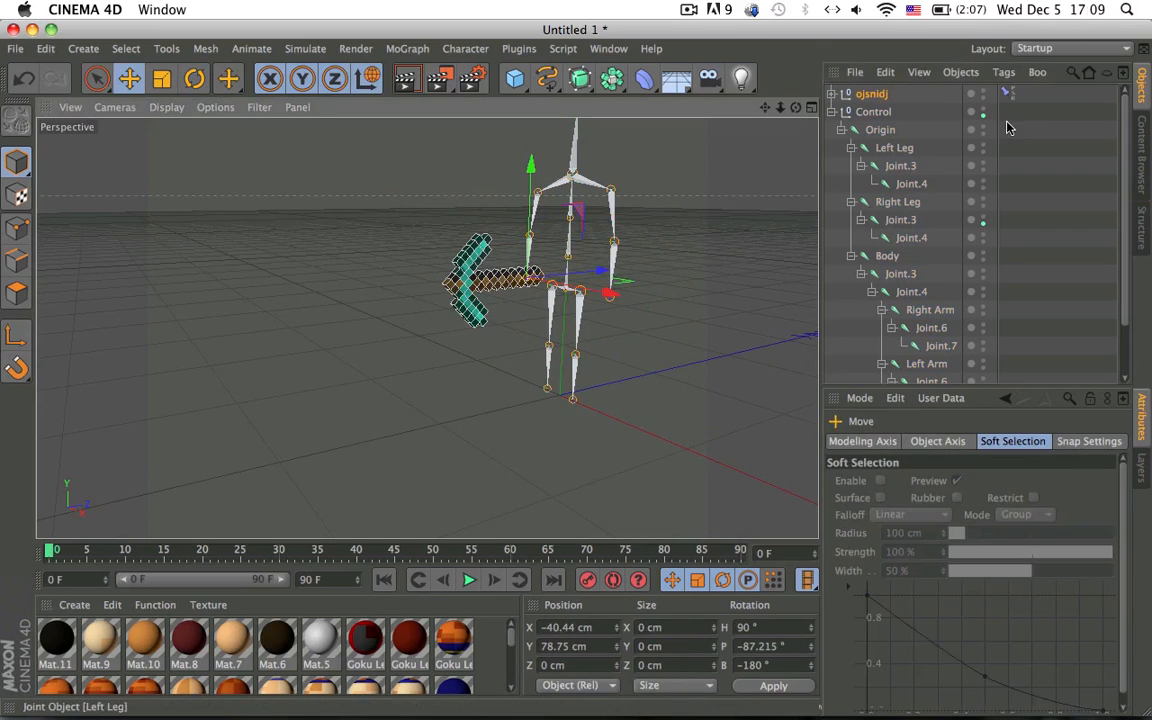
{"action": "left_click", "coordinate": [872, 112]}
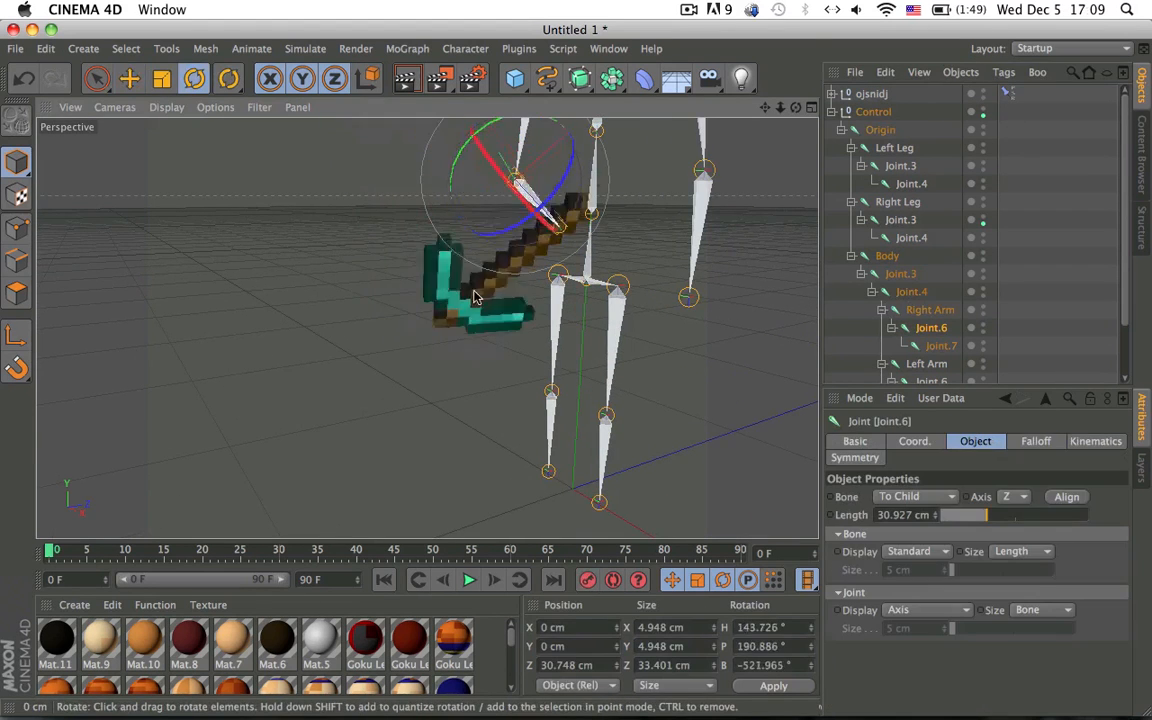
{"action": "left_click_drag", "start_coordinate": [476, 296], "coordinate": [530, 316]}
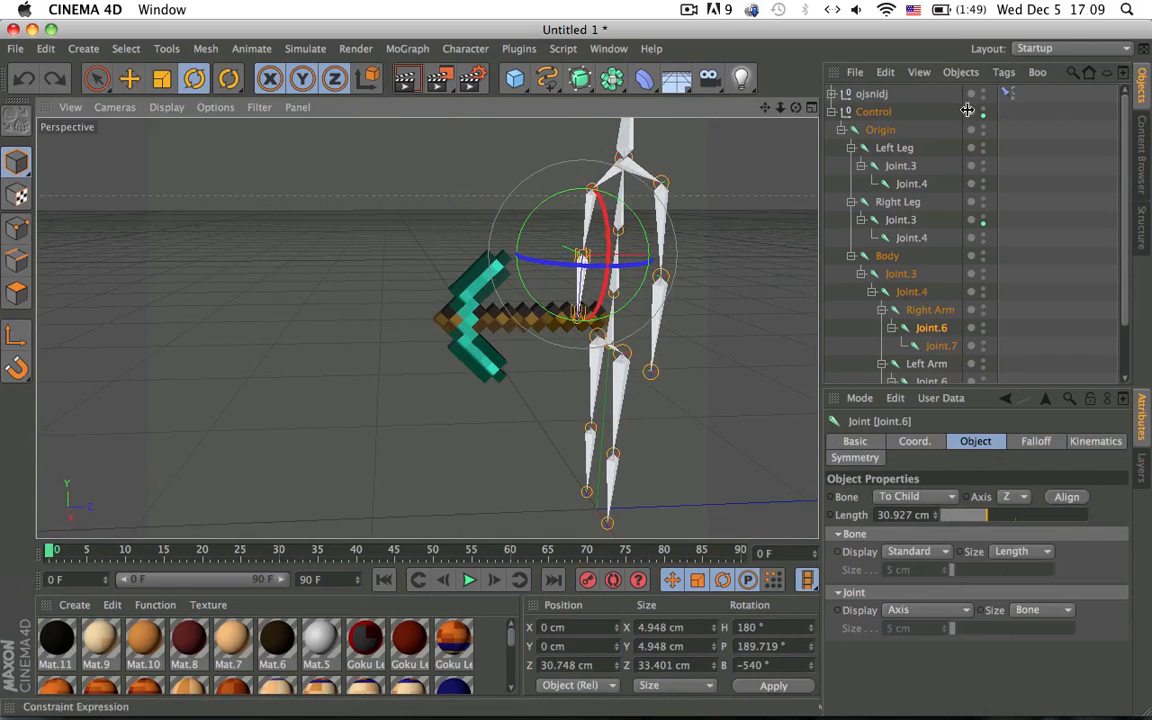
{"action": "left_click", "coordinate": [836, 112]}
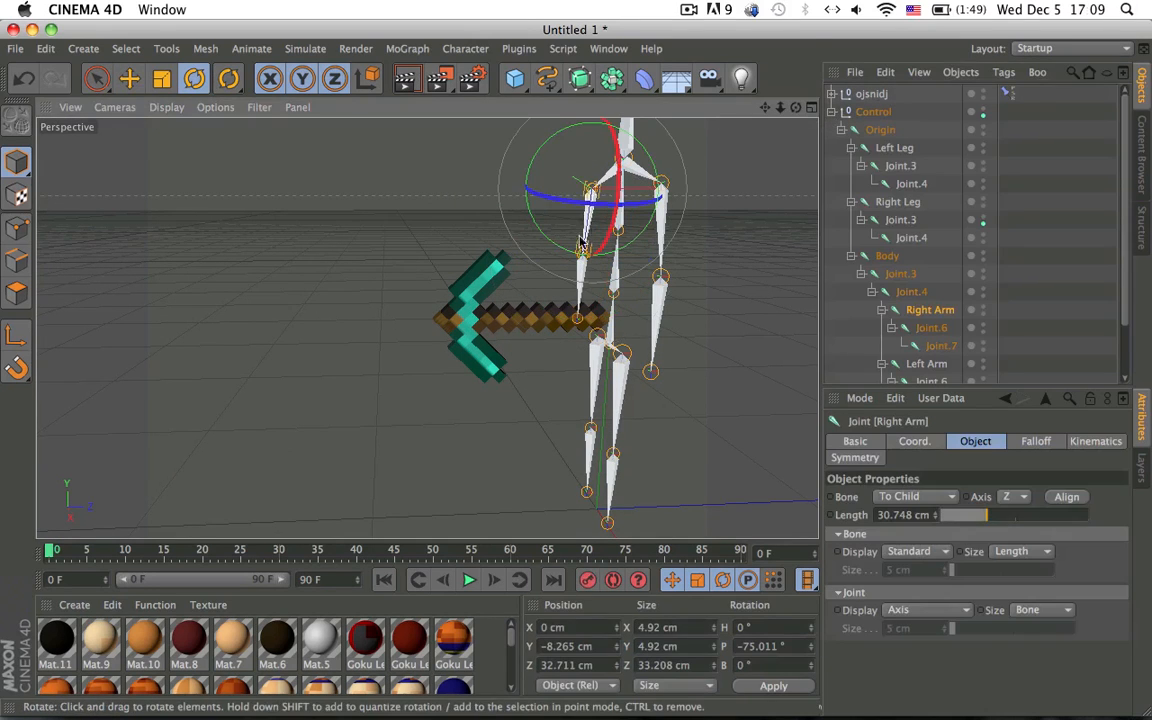
{"action": "left_click", "coordinate": [200, 548]}
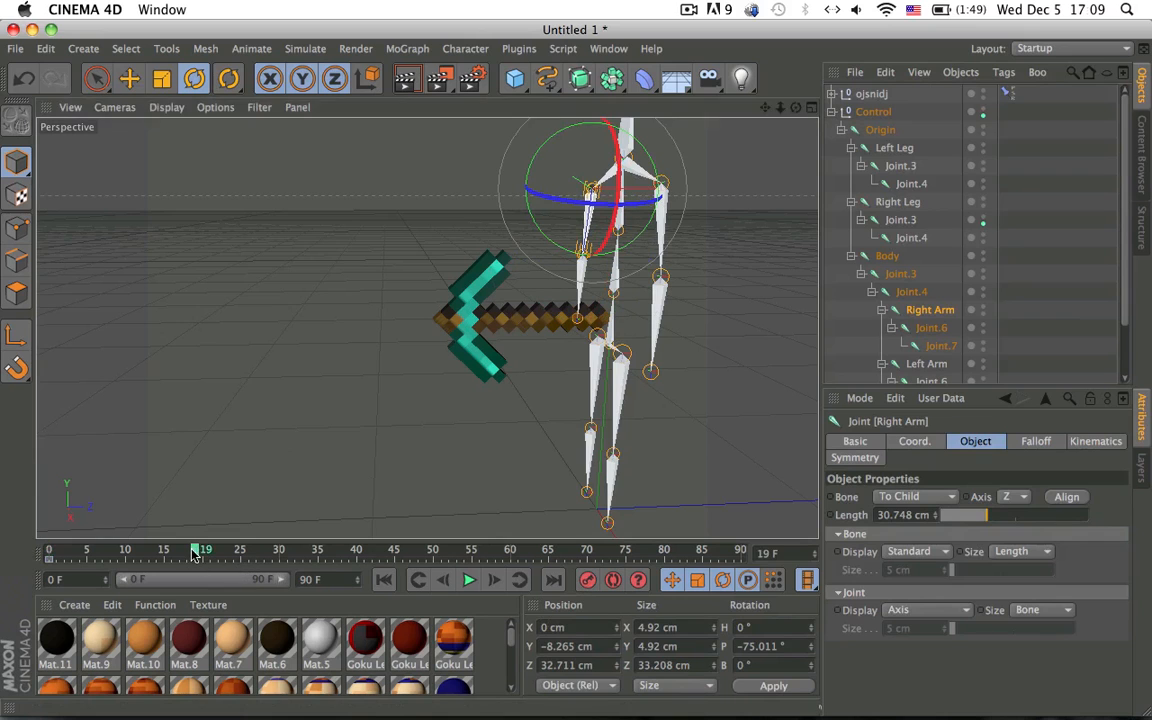
Scrub and step through frames, posing the Right Arm with the Rotate tool for the swing
{"action": "left_click_drag", "start_coordinate": [620, 180], "coordinate": [570, 250]}
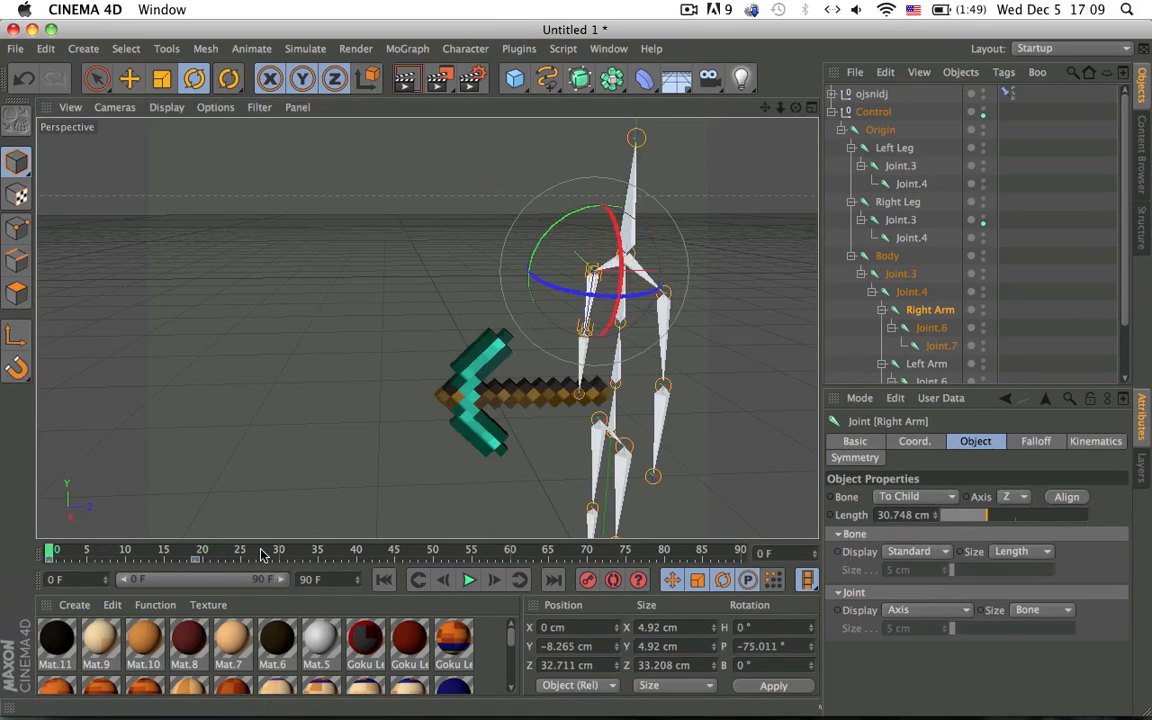
{"action": "left_click", "coordinate": [494, 580]}
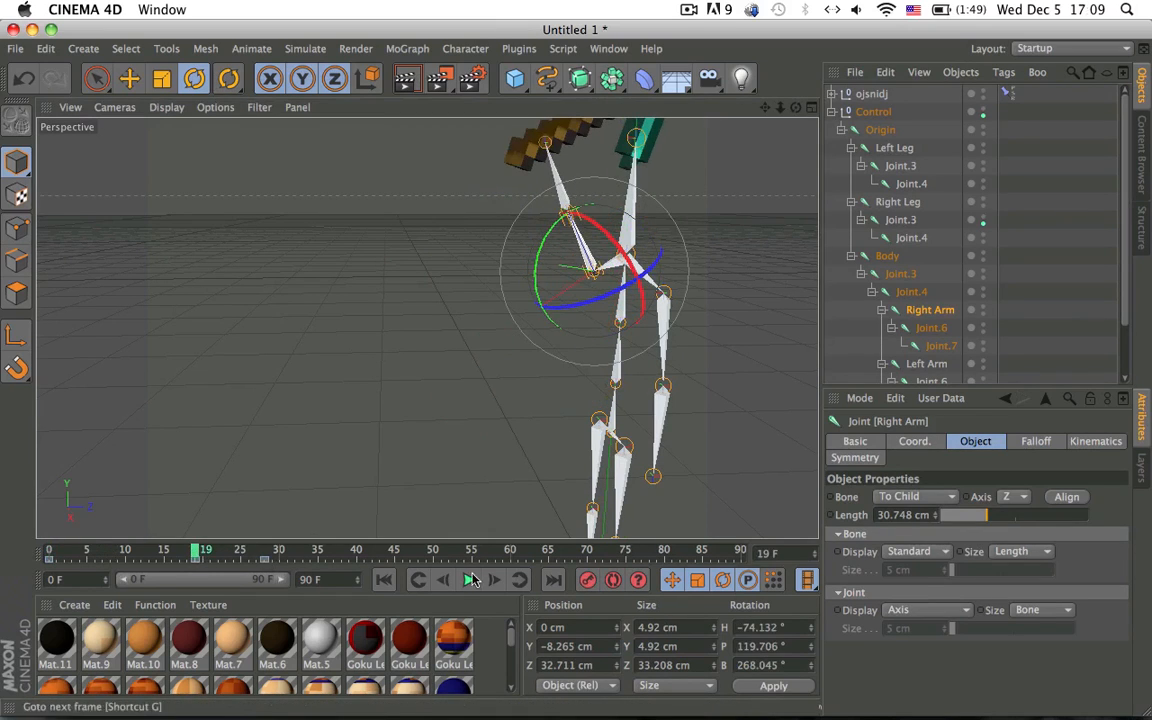
{"action": "left_click", "coordinate": [468, 580]}
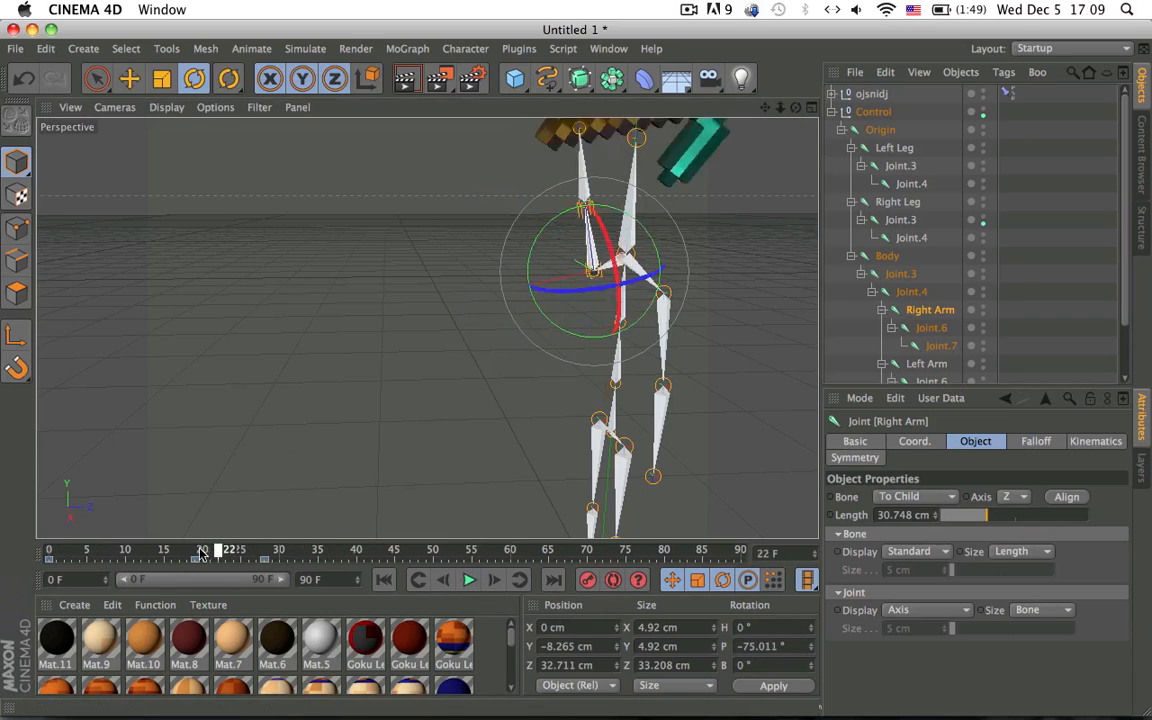
{"action": "left_click", "coordinate": [688, 8]}
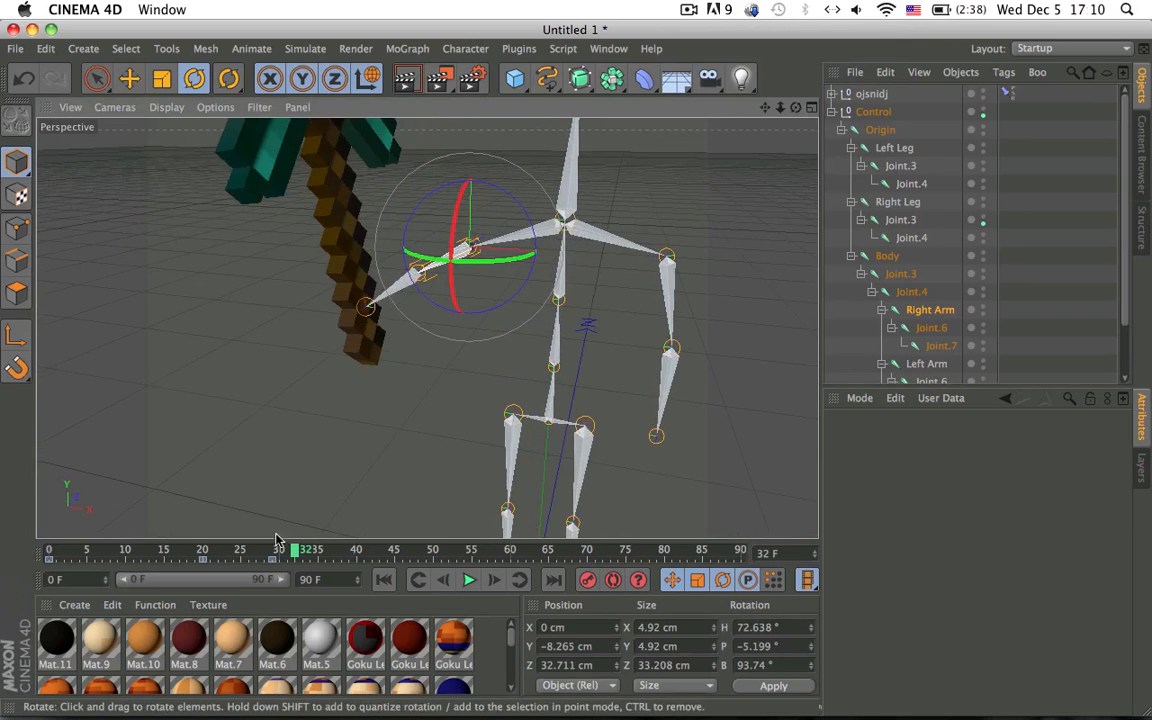
Preview the swing around frames 28–29 with playback and return to frame 28
{"action": "left_click_drag", "start_coordinate": [296, 548], "coordinate": [210, 548]}
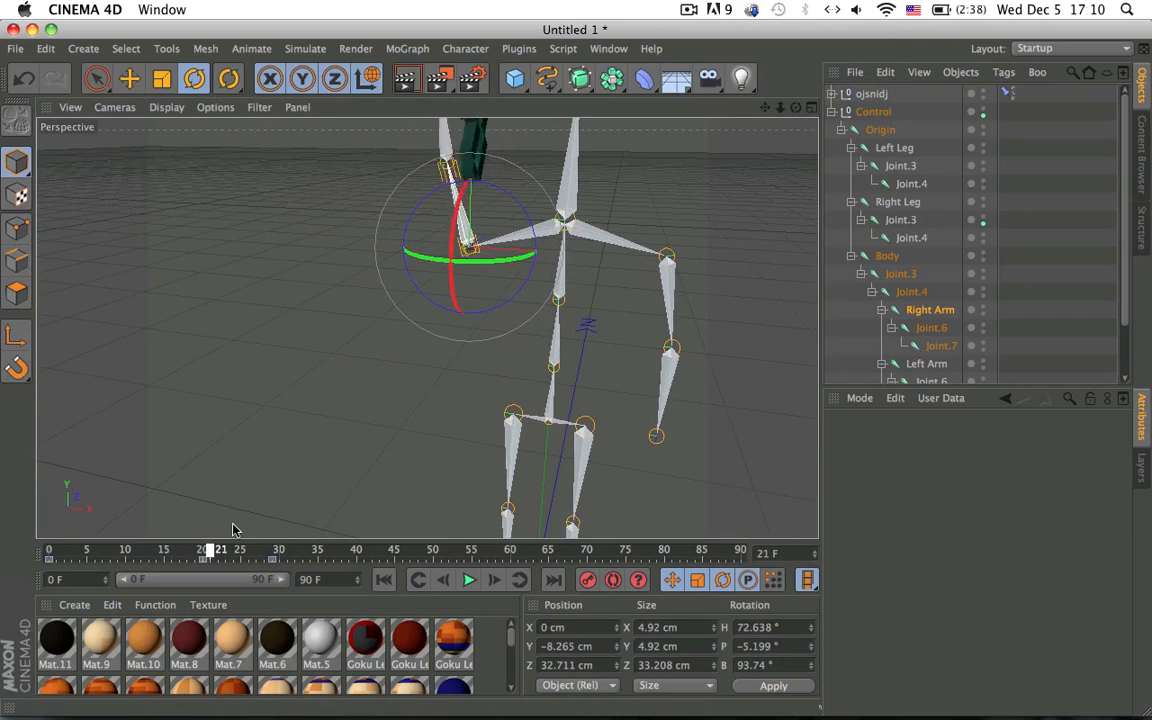
{"action": "left_click_drag", "start_coordinate": [210, 552], "coordinate": [272, 552]}
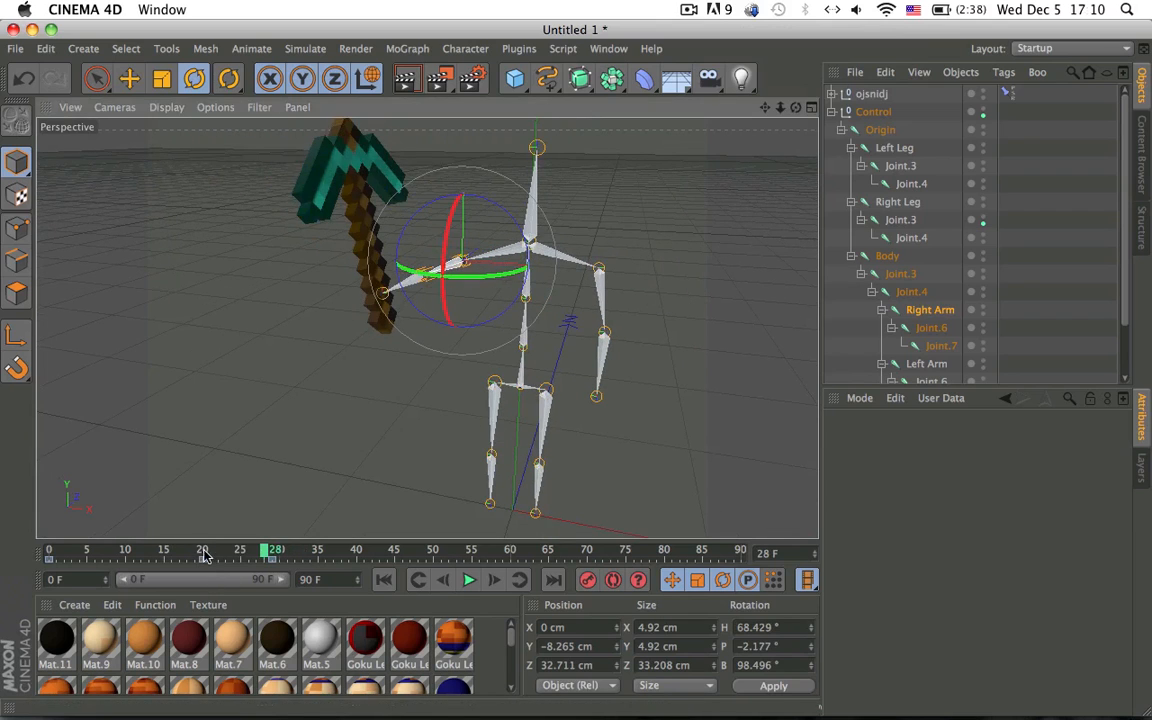
{"action": "left_click", "coordinate": [468, 580]}
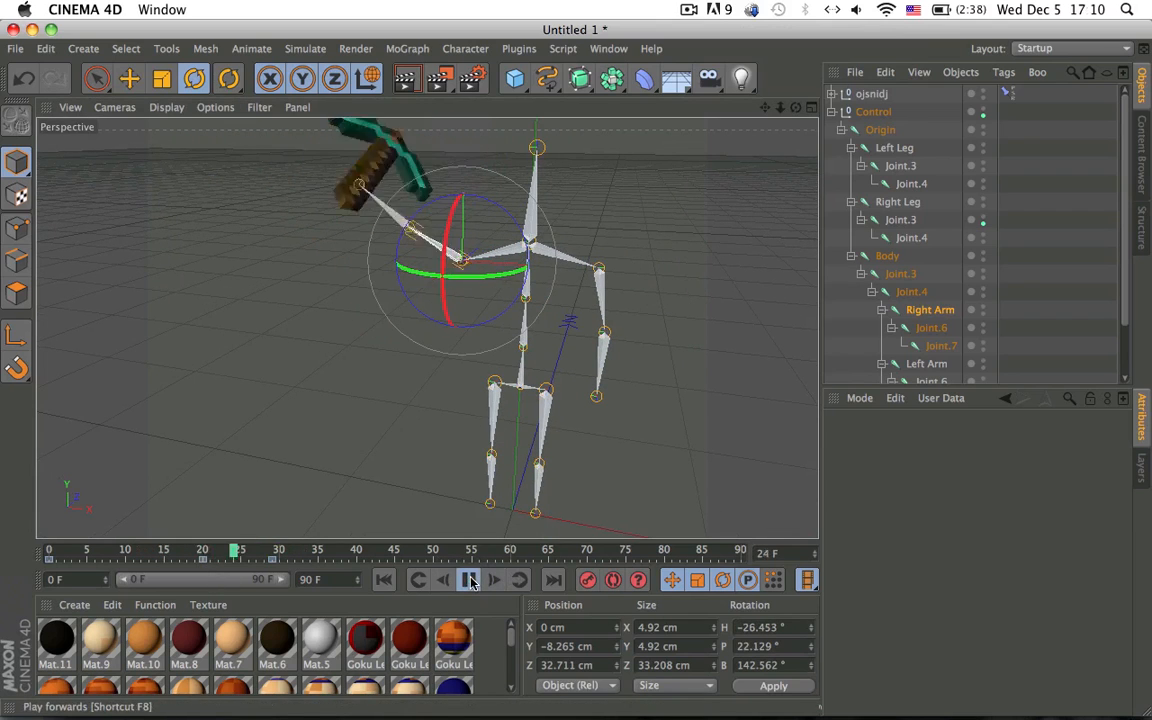
{"action": "left_click", "coordinate": [468, 580]}
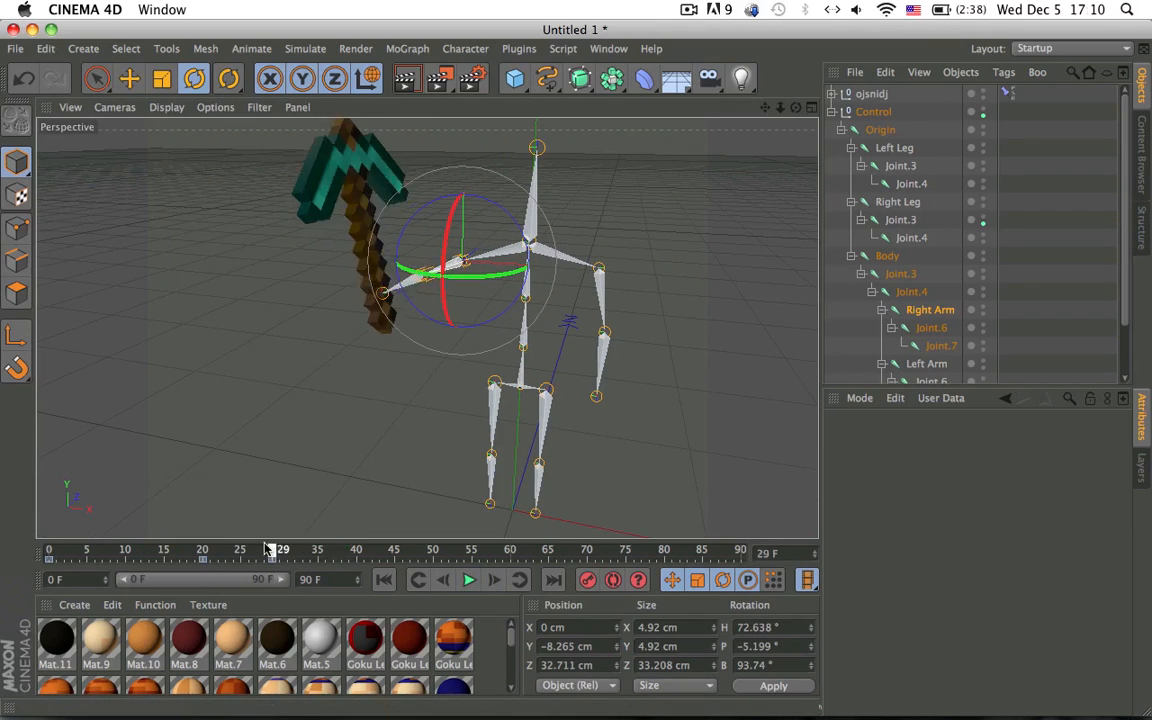
{"action": "left_click_drag", "start_coordinate": [280, 548], "coordinate": [270, 548]}
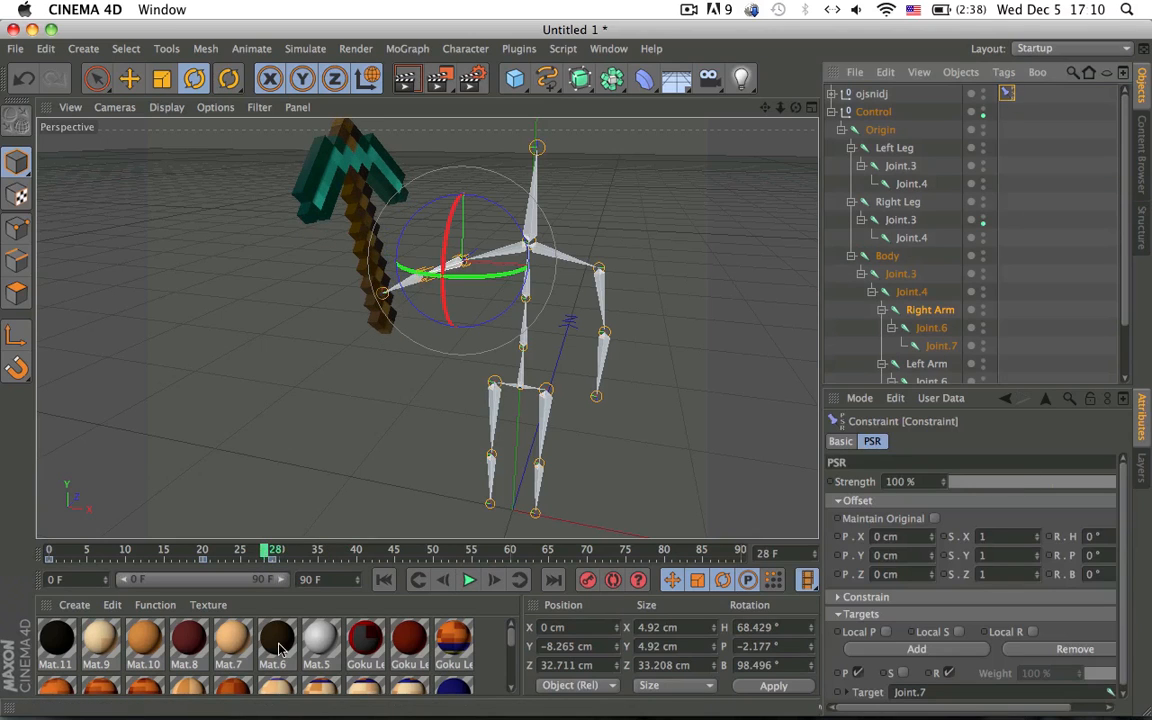
{"action": "mouse_move", "coordinate": [798, 670]}
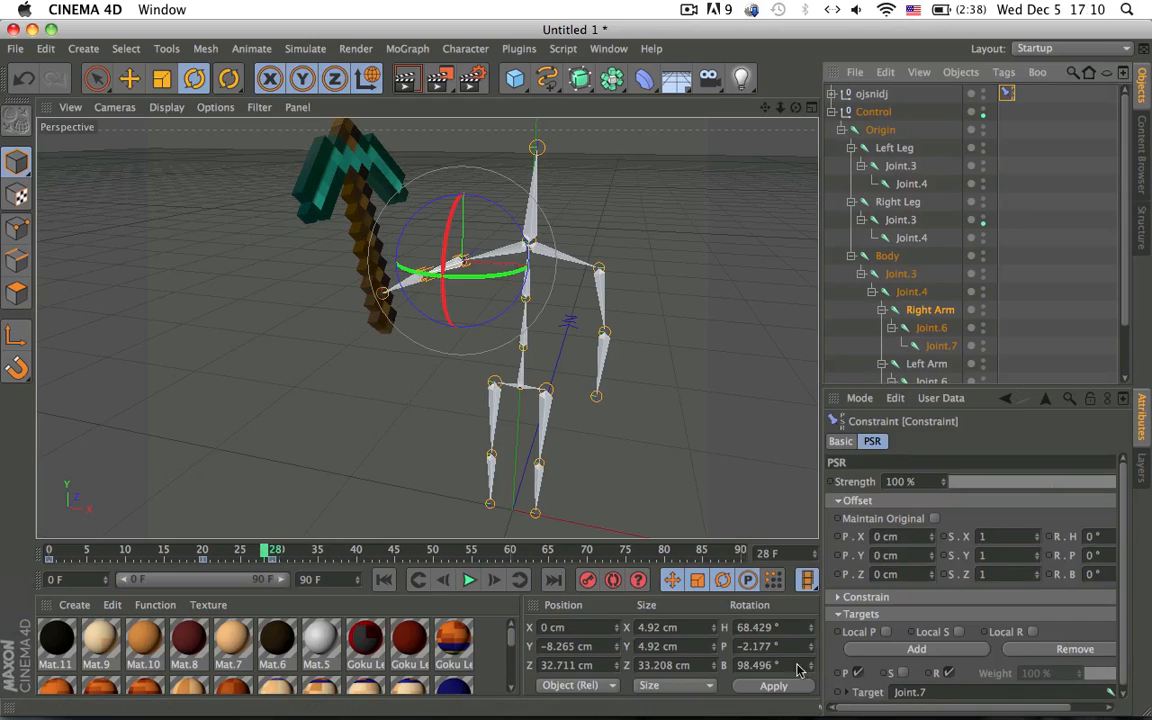
At frame 29 clear and keyframe the PSR Constraint target, then select the freed pickaxe
{"action": "left_click", "coordinate": [276, 548]}
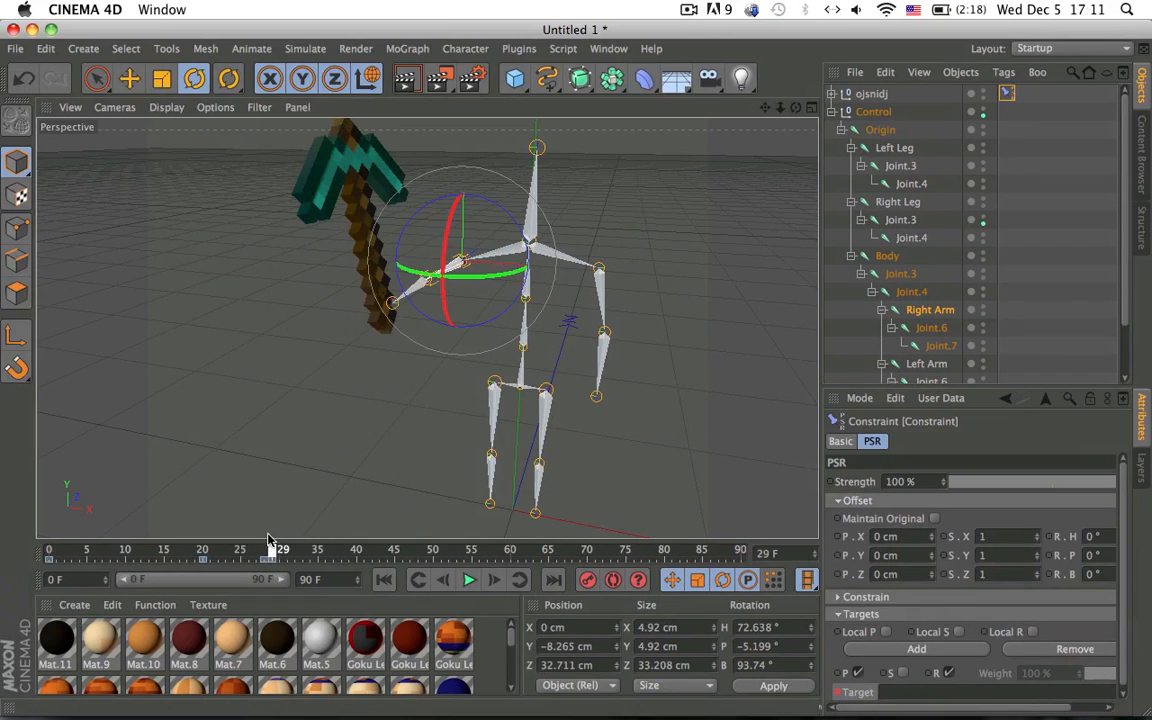
{"action": "left_click", "coordinate": [272, 548]}
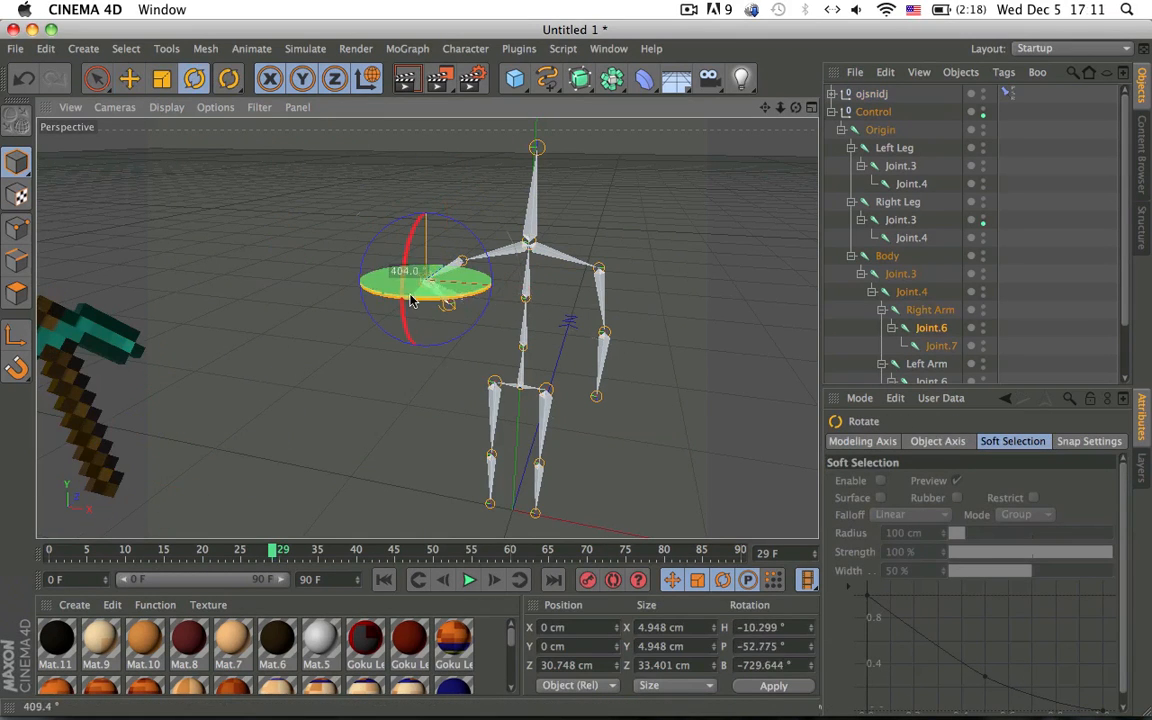
{"action": "left_click", "coordinate": [128, 80]}
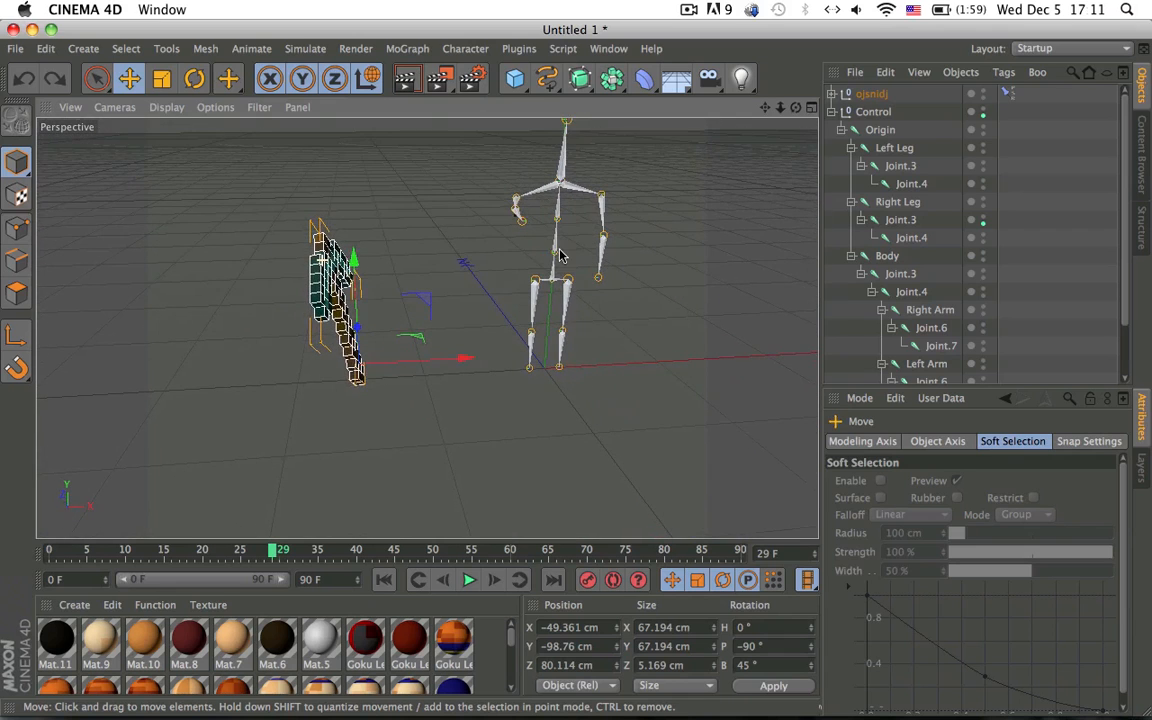
{"action": "left_click", "coordinate": [1008, 92]}
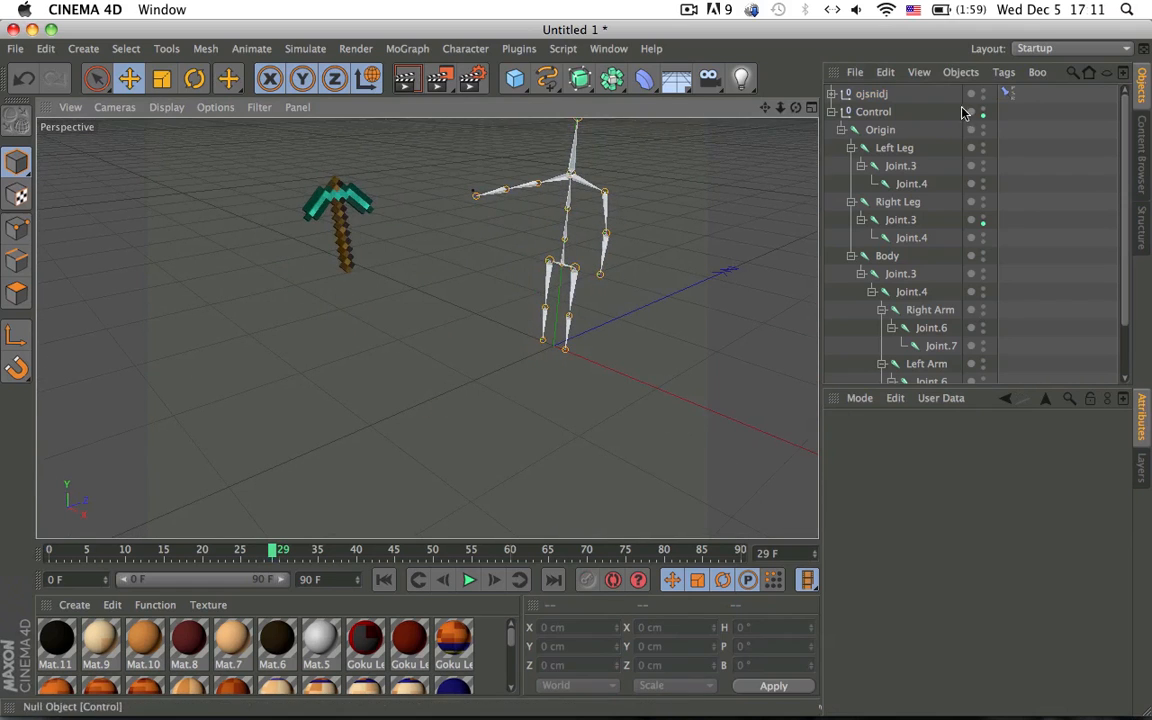
{"action": "left_click", "coordinate": [1008, 94]}
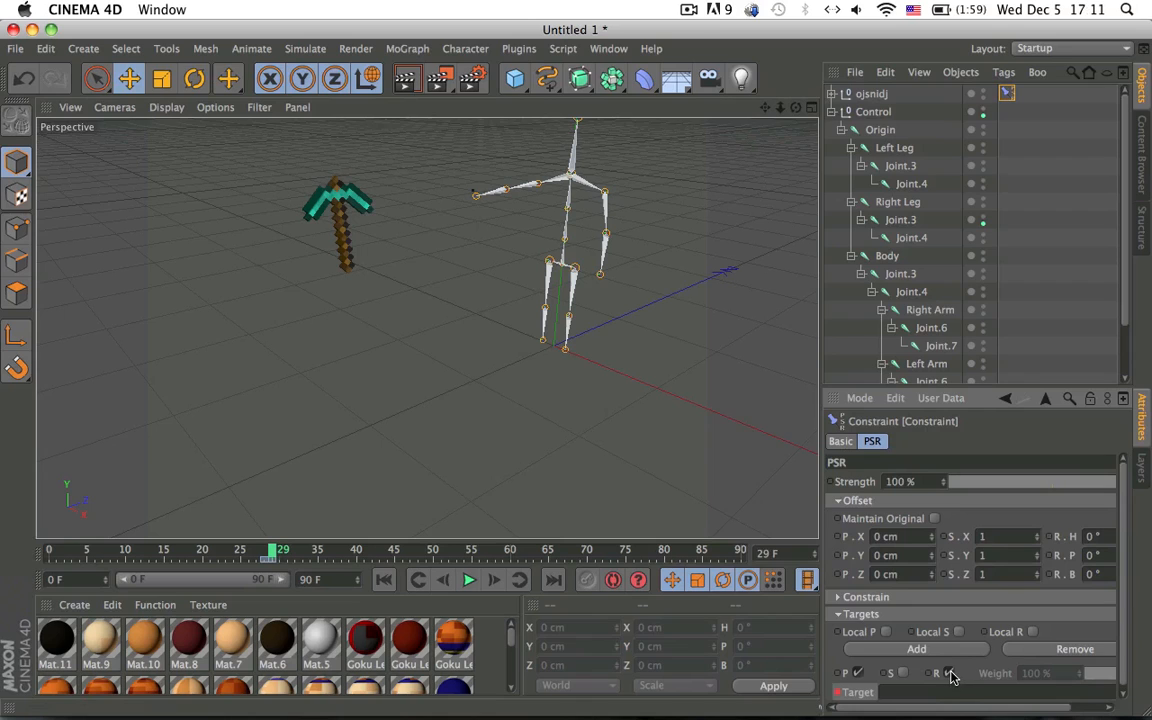
{"action": "left_click_drag", "start_coordinate": [270, 548], "coordinate": [170, 548]}
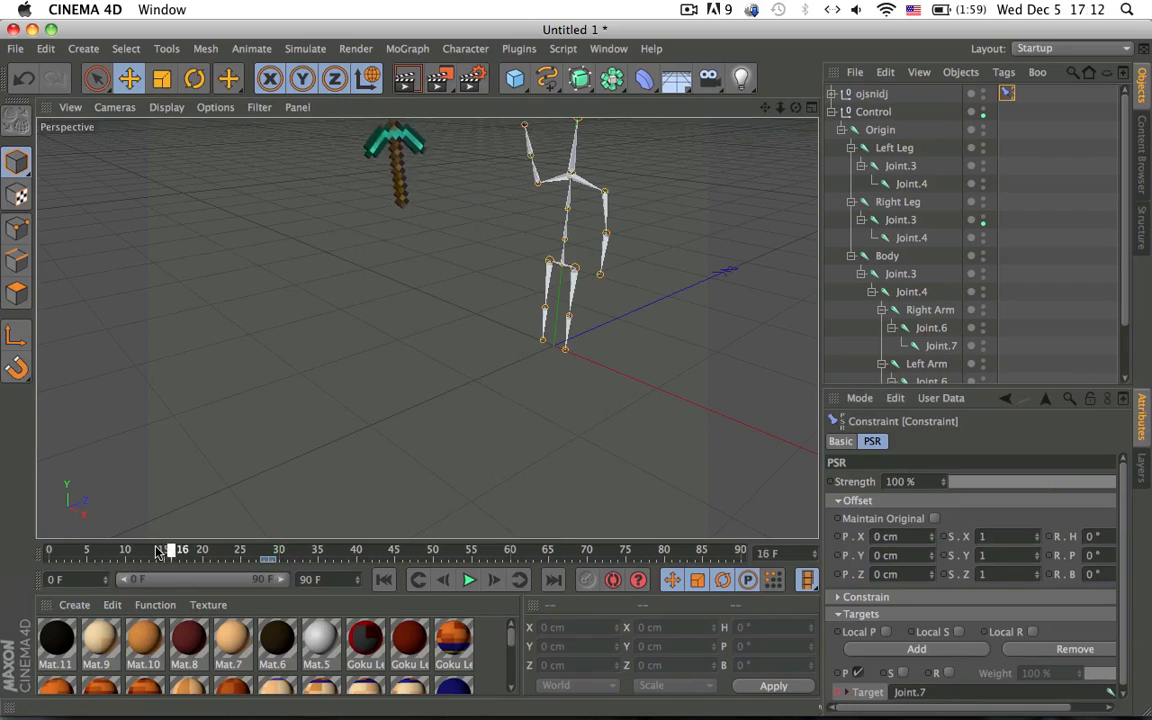
{"action": "left_click_drag", "start_coordinate": [168, 548], "coordinate": [208, 548]}
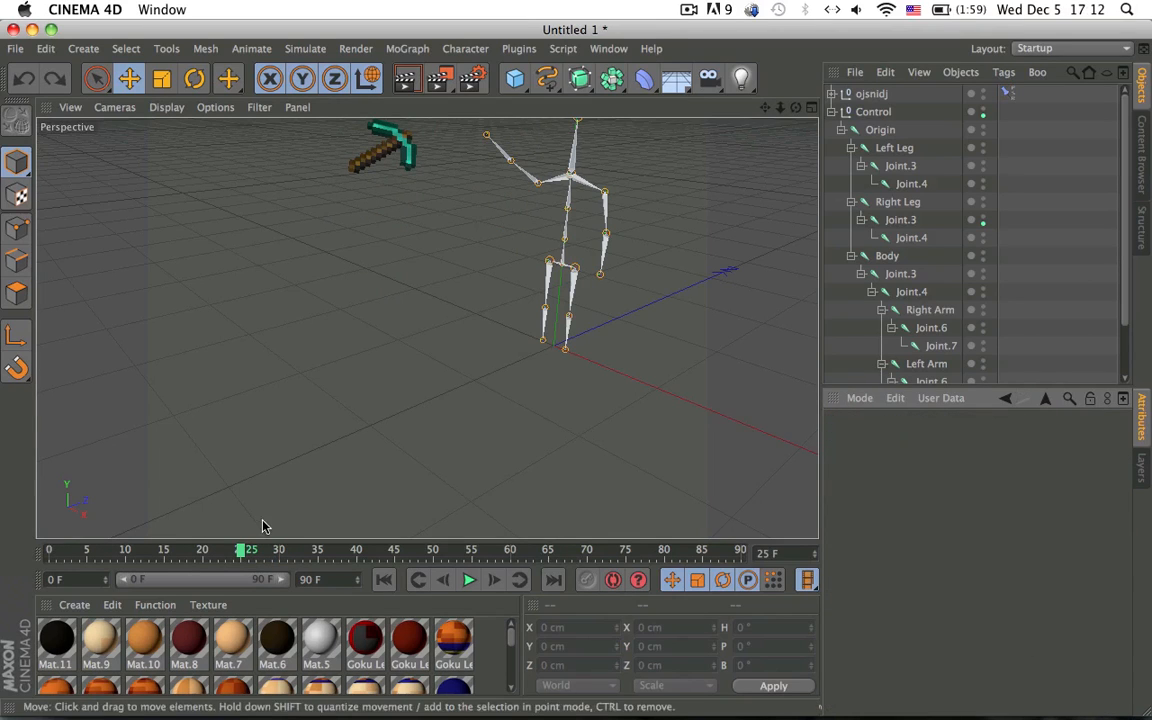
{"action": "left_click_drag", "start_coordinate": [248, 548], "coordinate": [304, 548]}
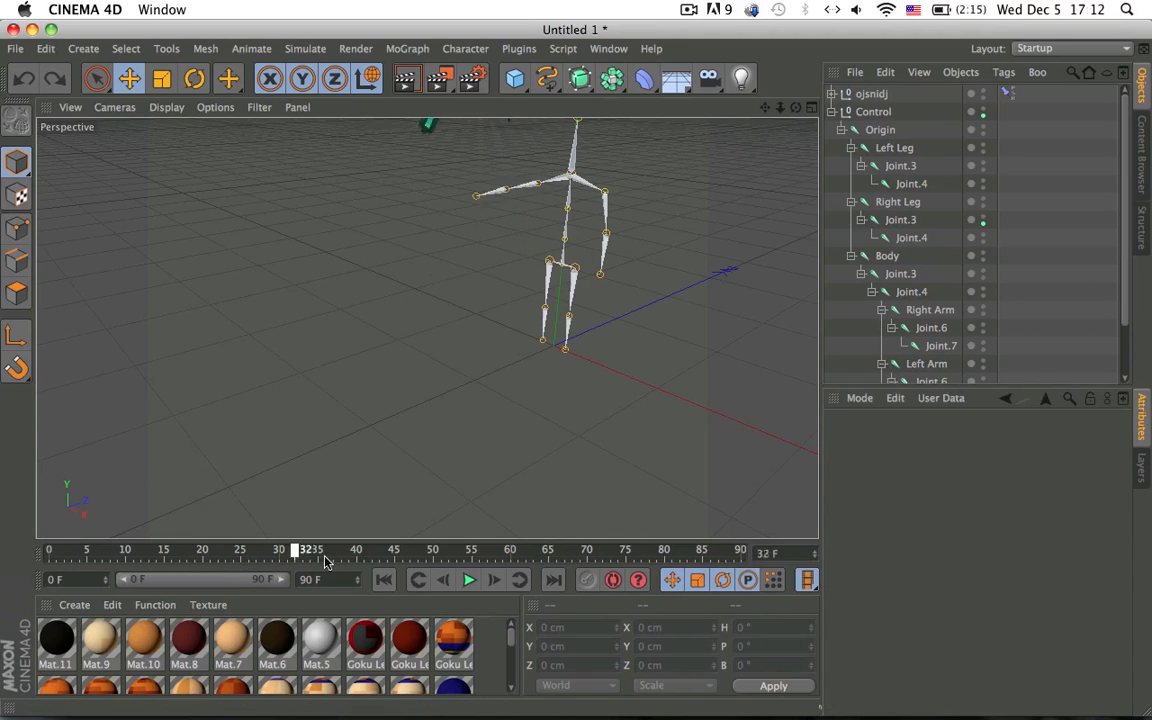
{"action": "left_click_drag", "start_coordinate": [308, 548], "coordinate": [144, 548]}
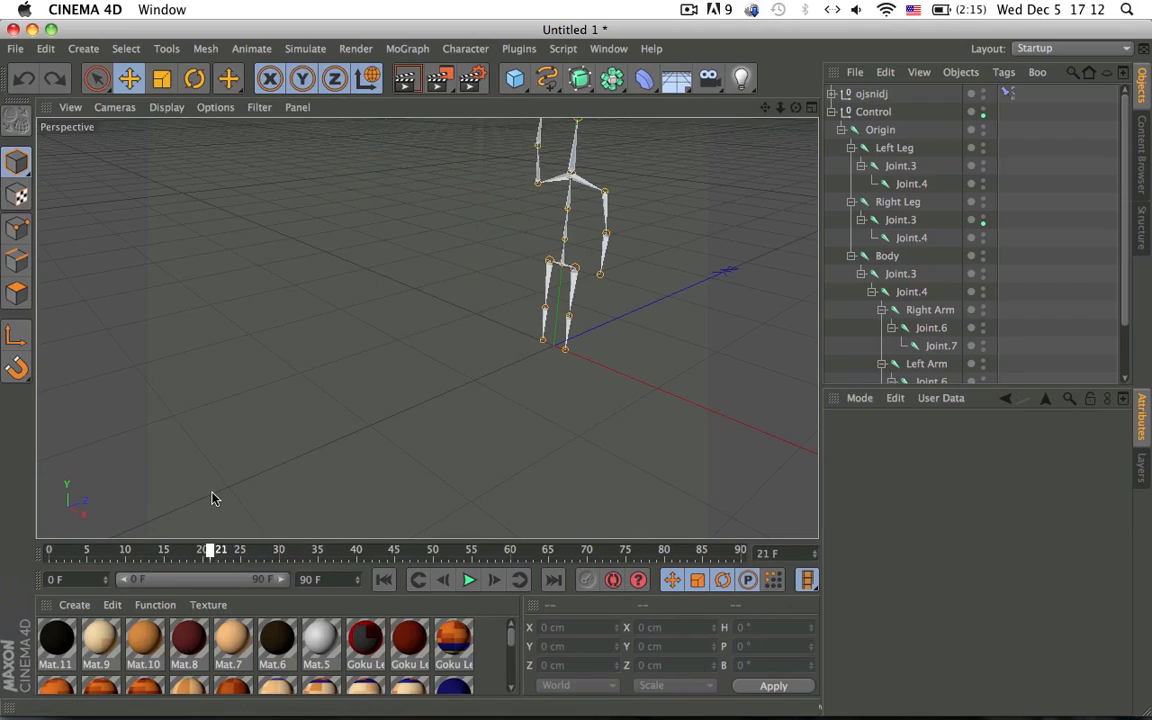
{"action": "left_click_drag", "start_coordinate": [208, 548], "coordinate": [230, 548]}
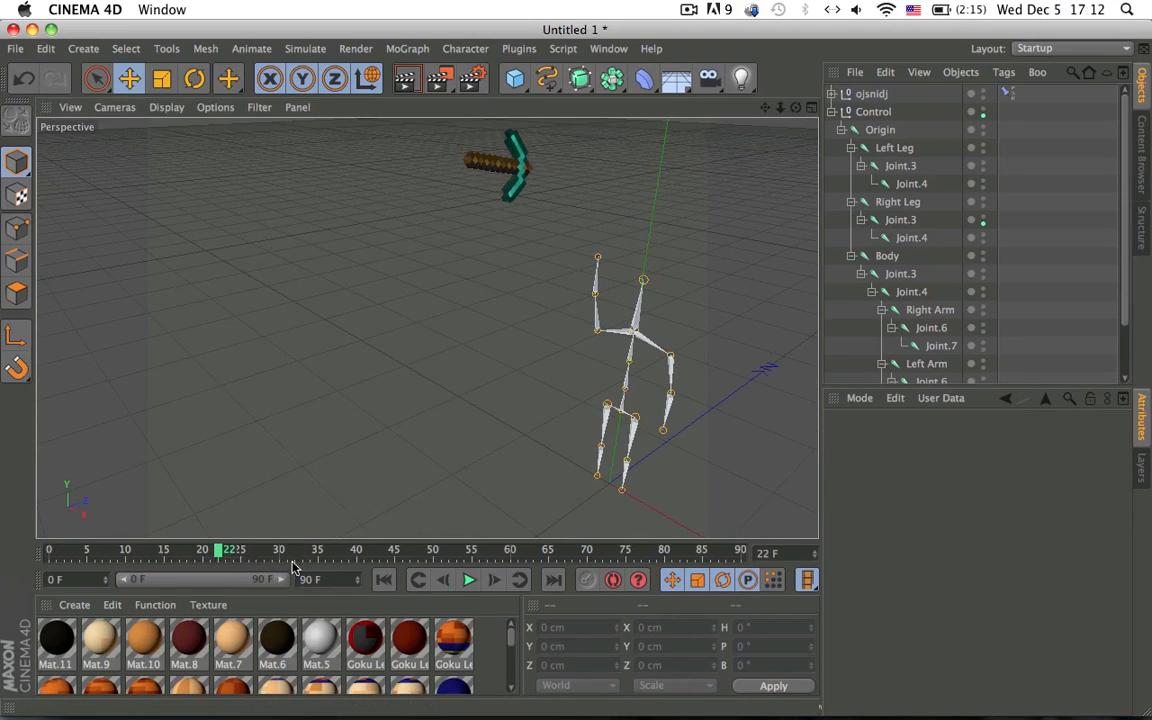
{"action": "left_click_drag", "start_coordinate": [224, 548], "coordinate": [132, 548]}
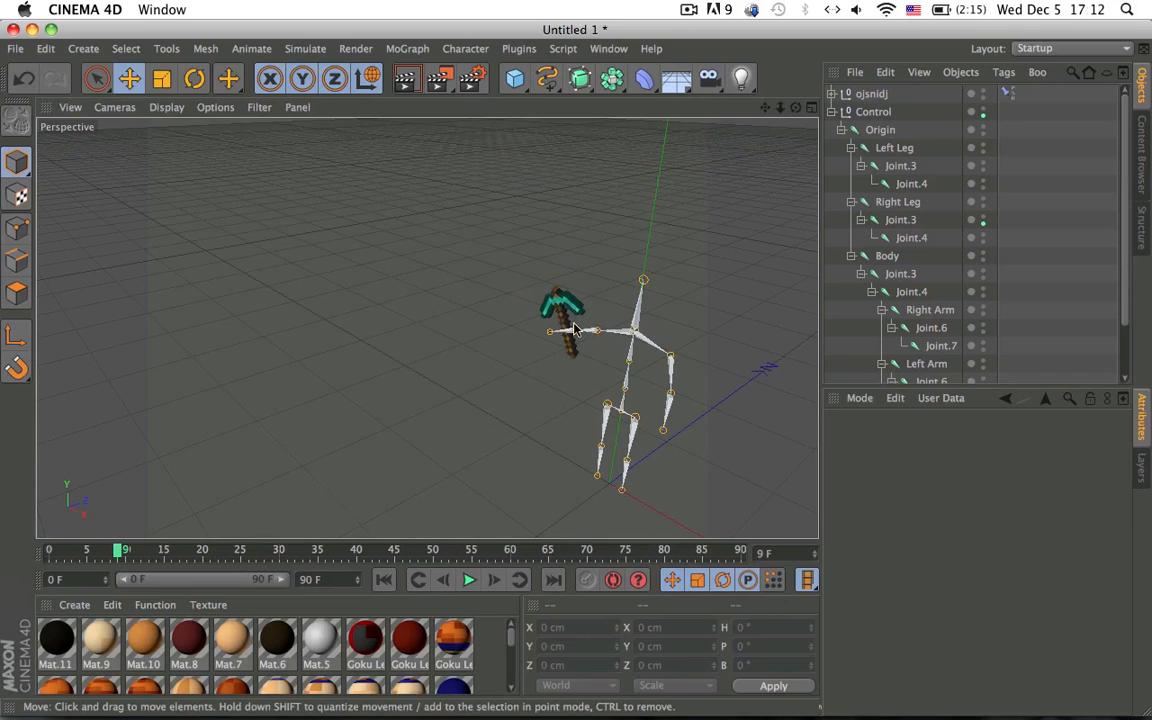
Check the hand joint's Constraint tag, zoom out, and collapse the tree to its two top-level nulls
{"action": "left_click", "coordinate": [194, 78]}
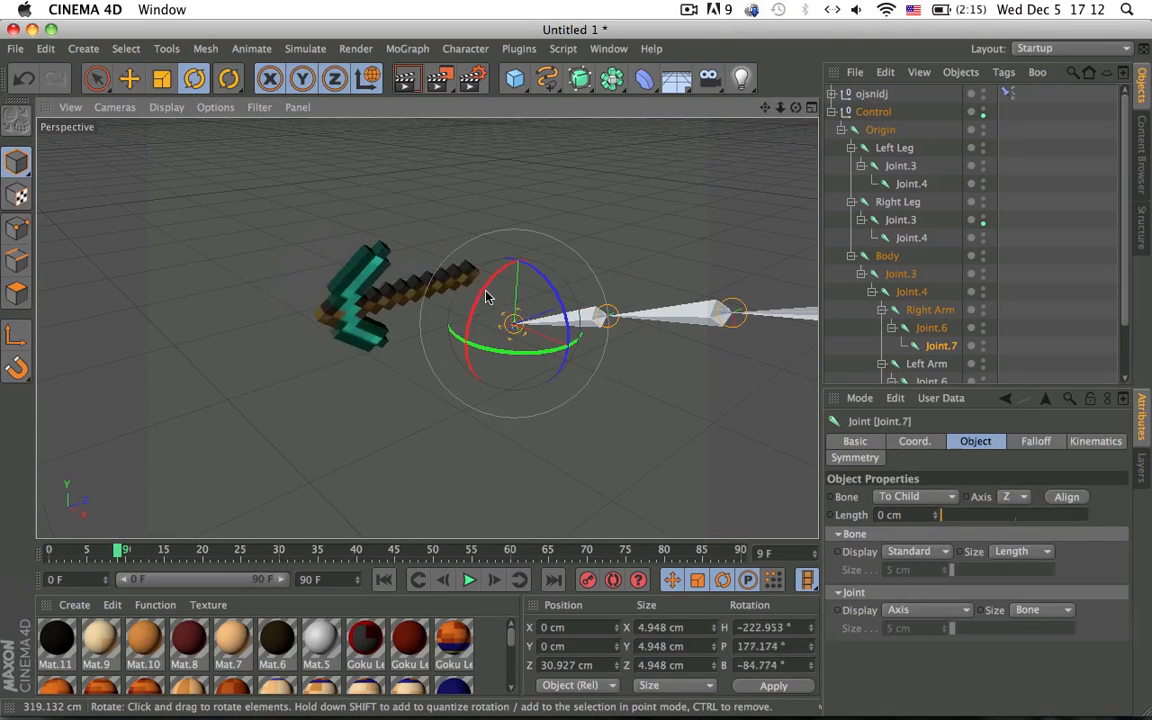
{"action": "left_click_drag", "start_coordinate": [488, 296], "coordinate": [532, 346]}
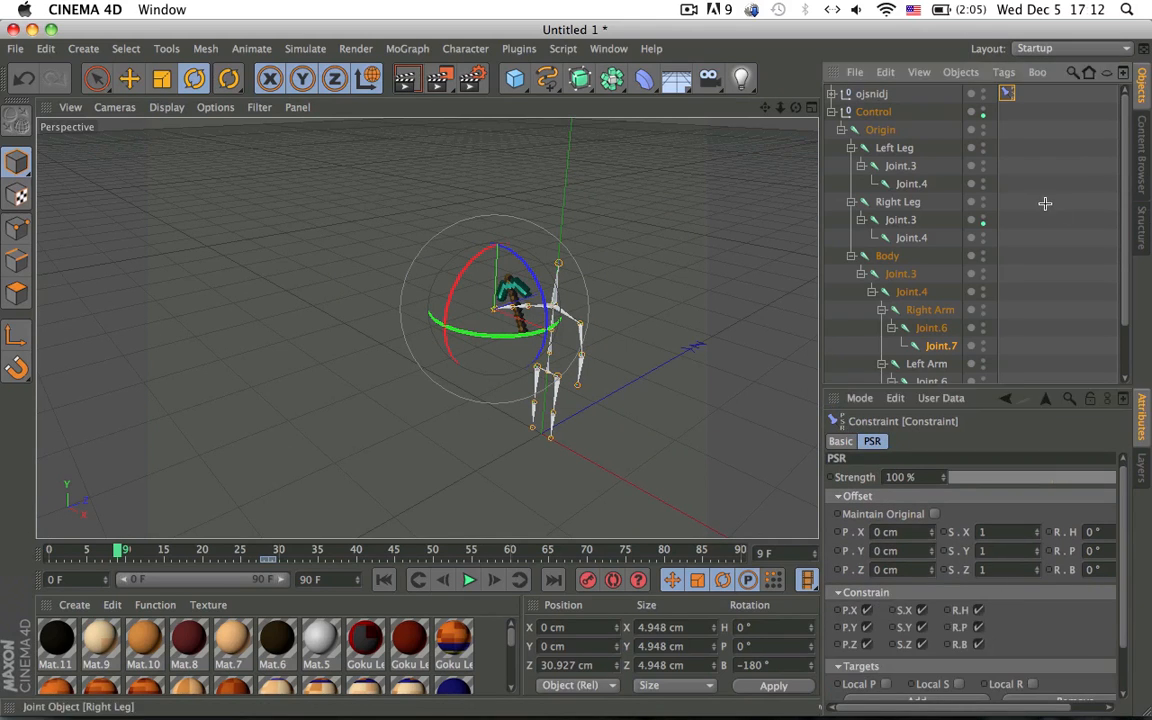
{"action": "left_click", "coordinate": [832, 94]}
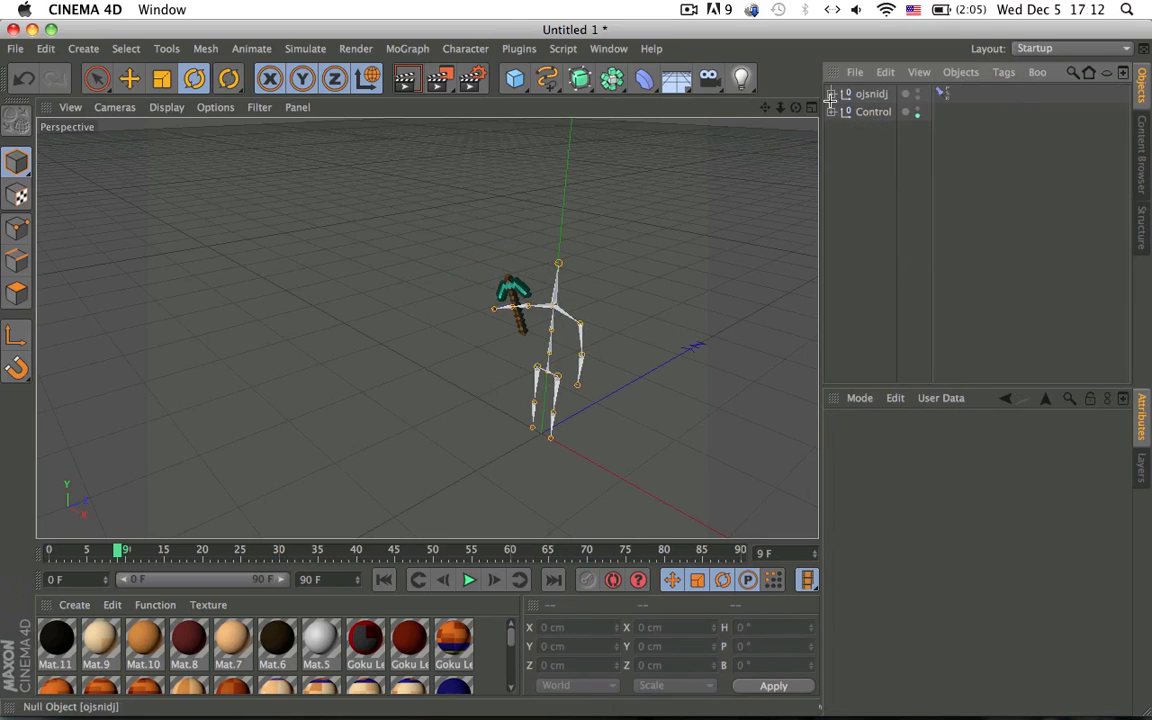
{"action": "left_click", "coordinate": [872, 94]}
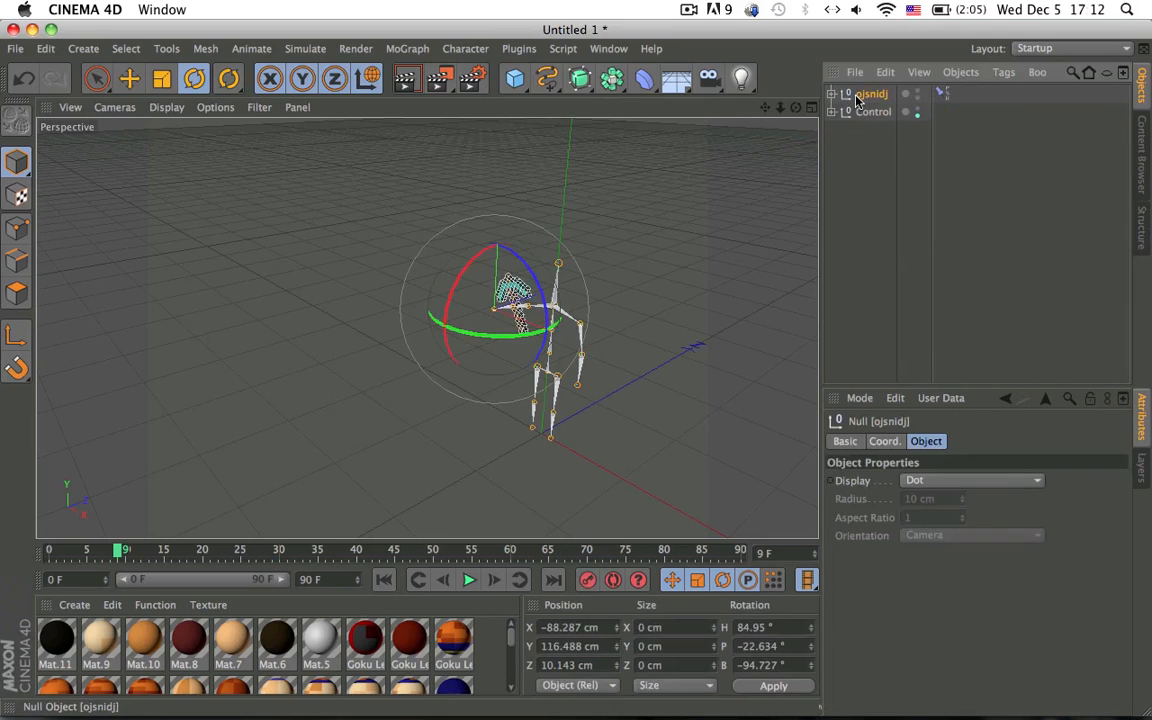